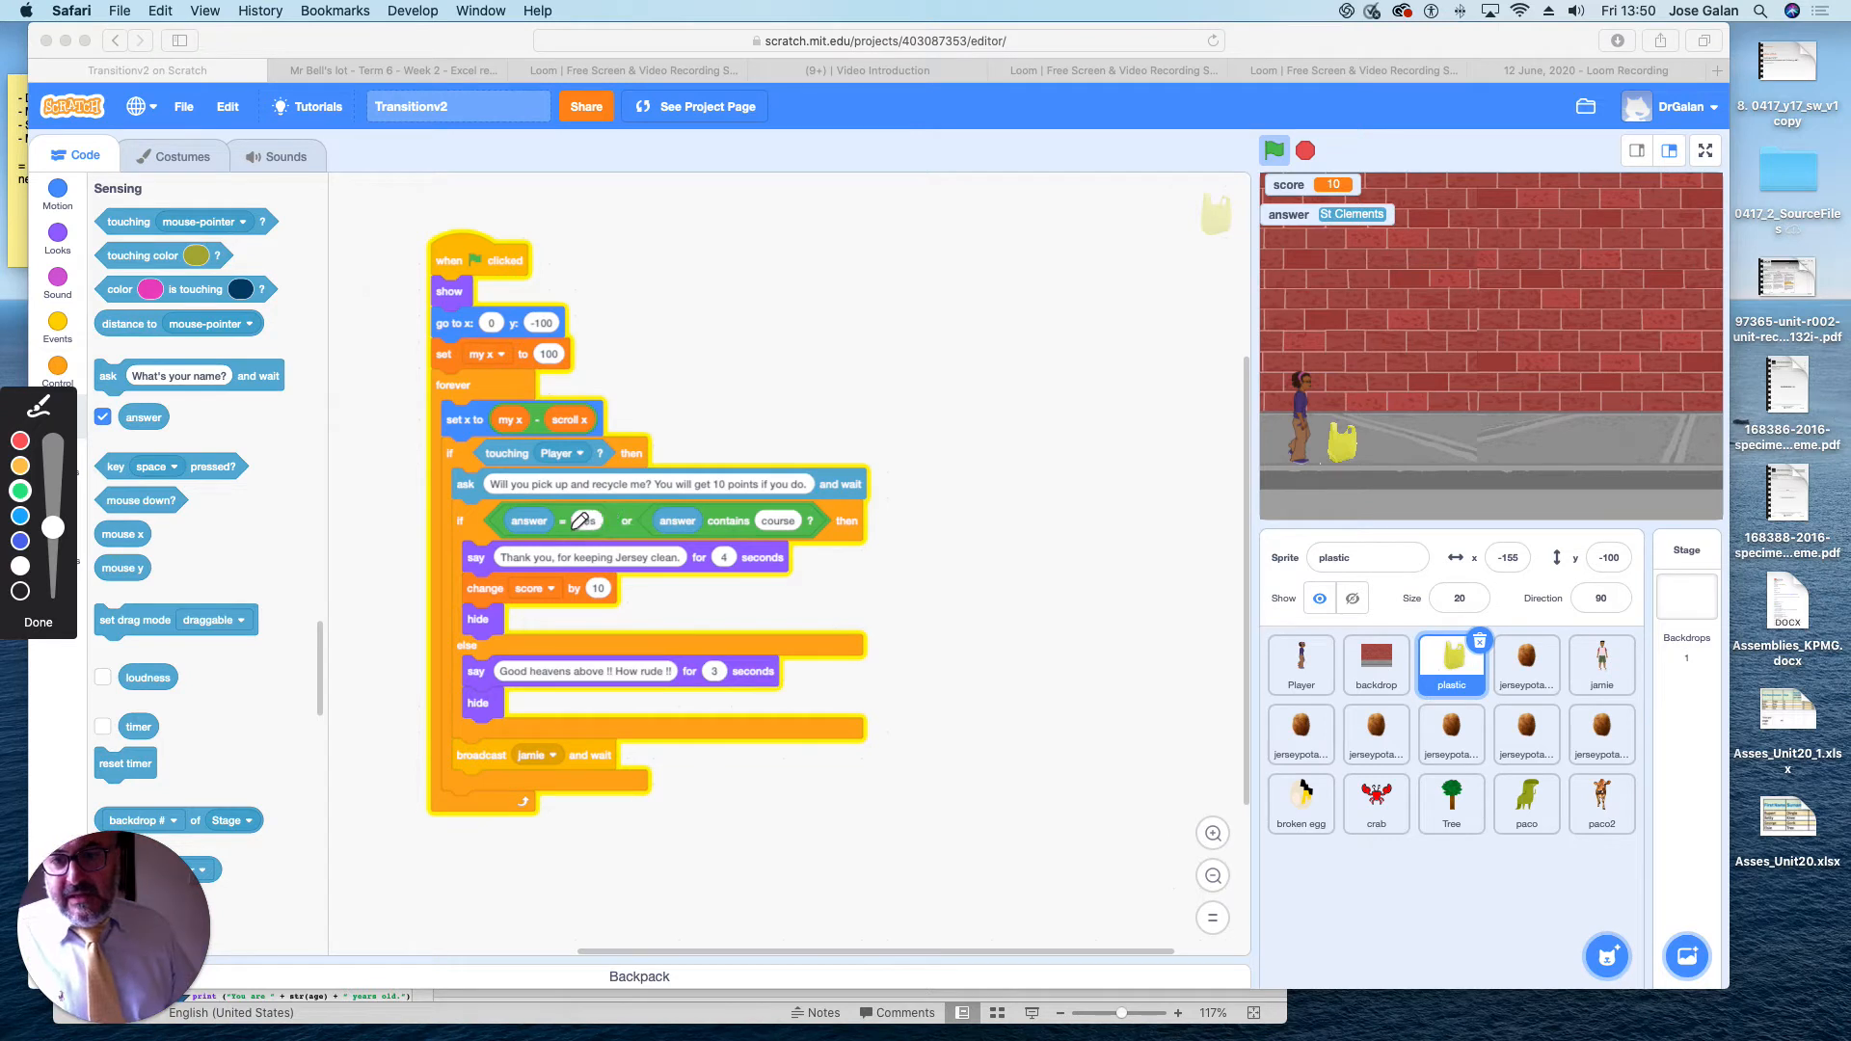
- Fill the first answer = slot with Yes so the bag accepts Yes or course
text(Yes)
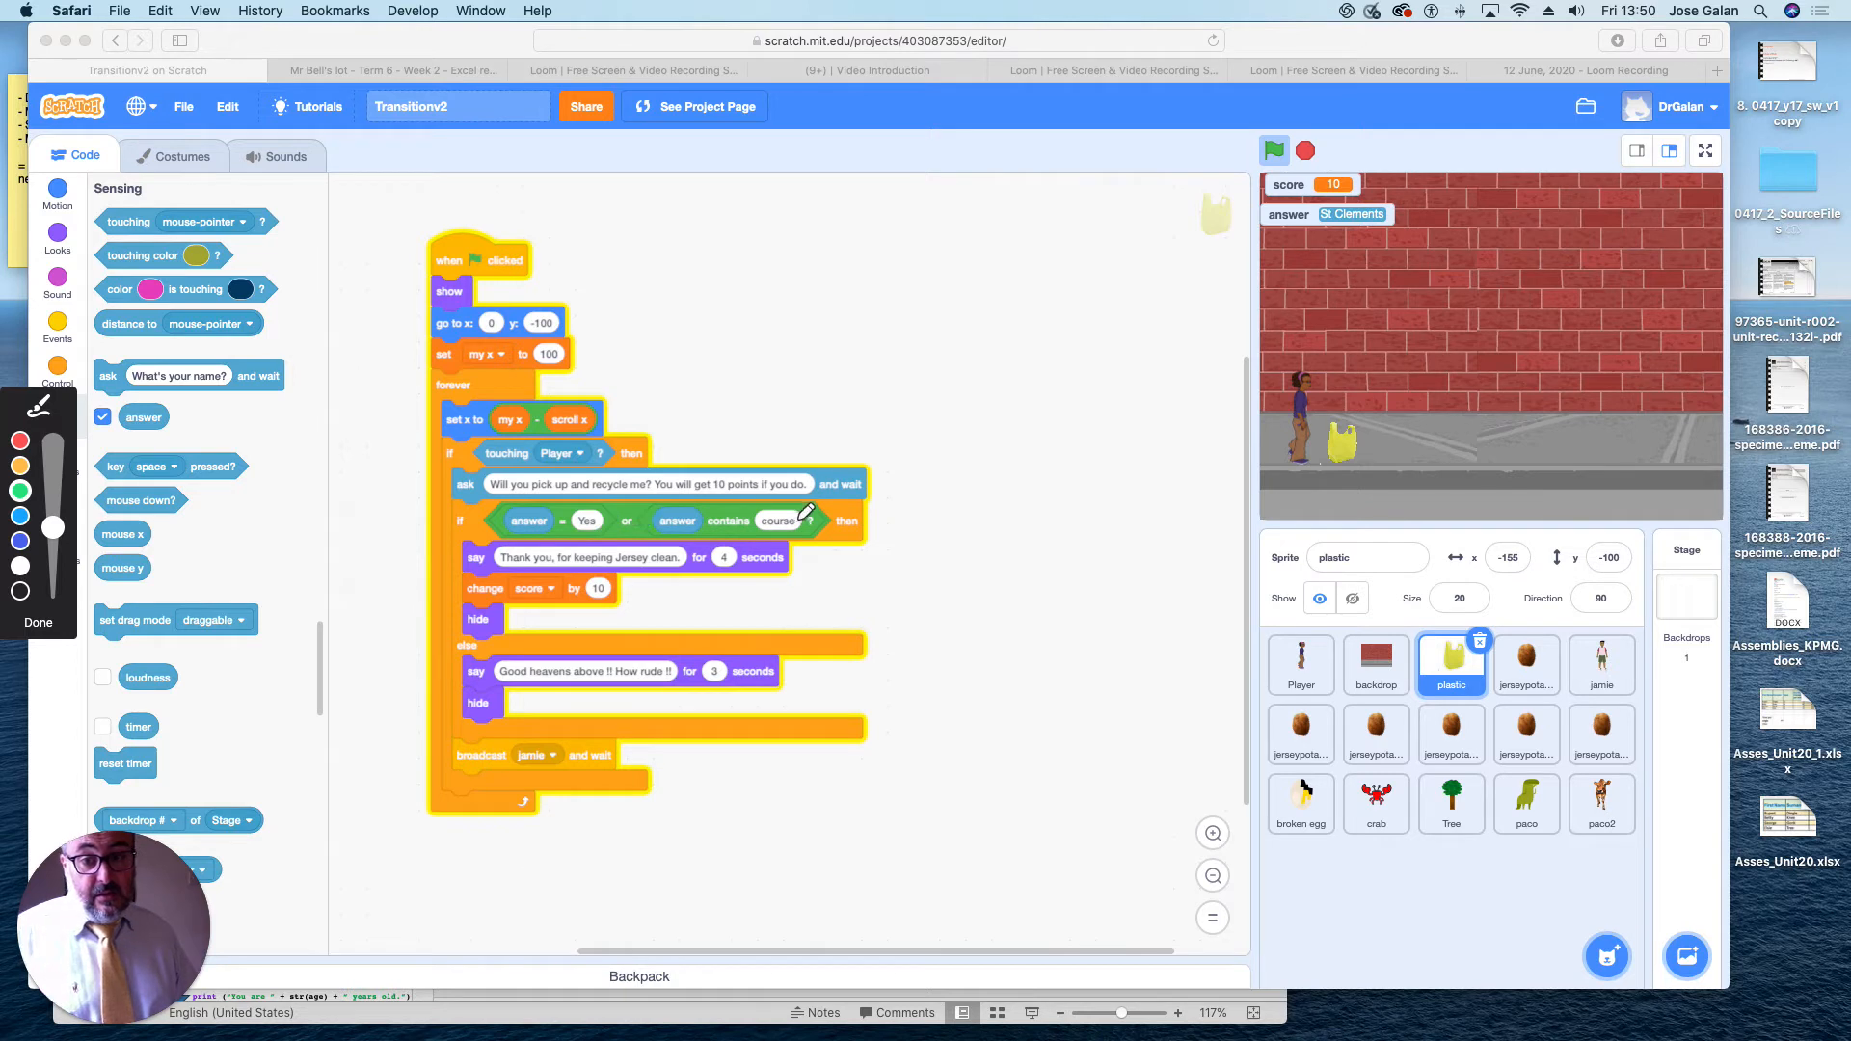
mouse_move(839, 534)
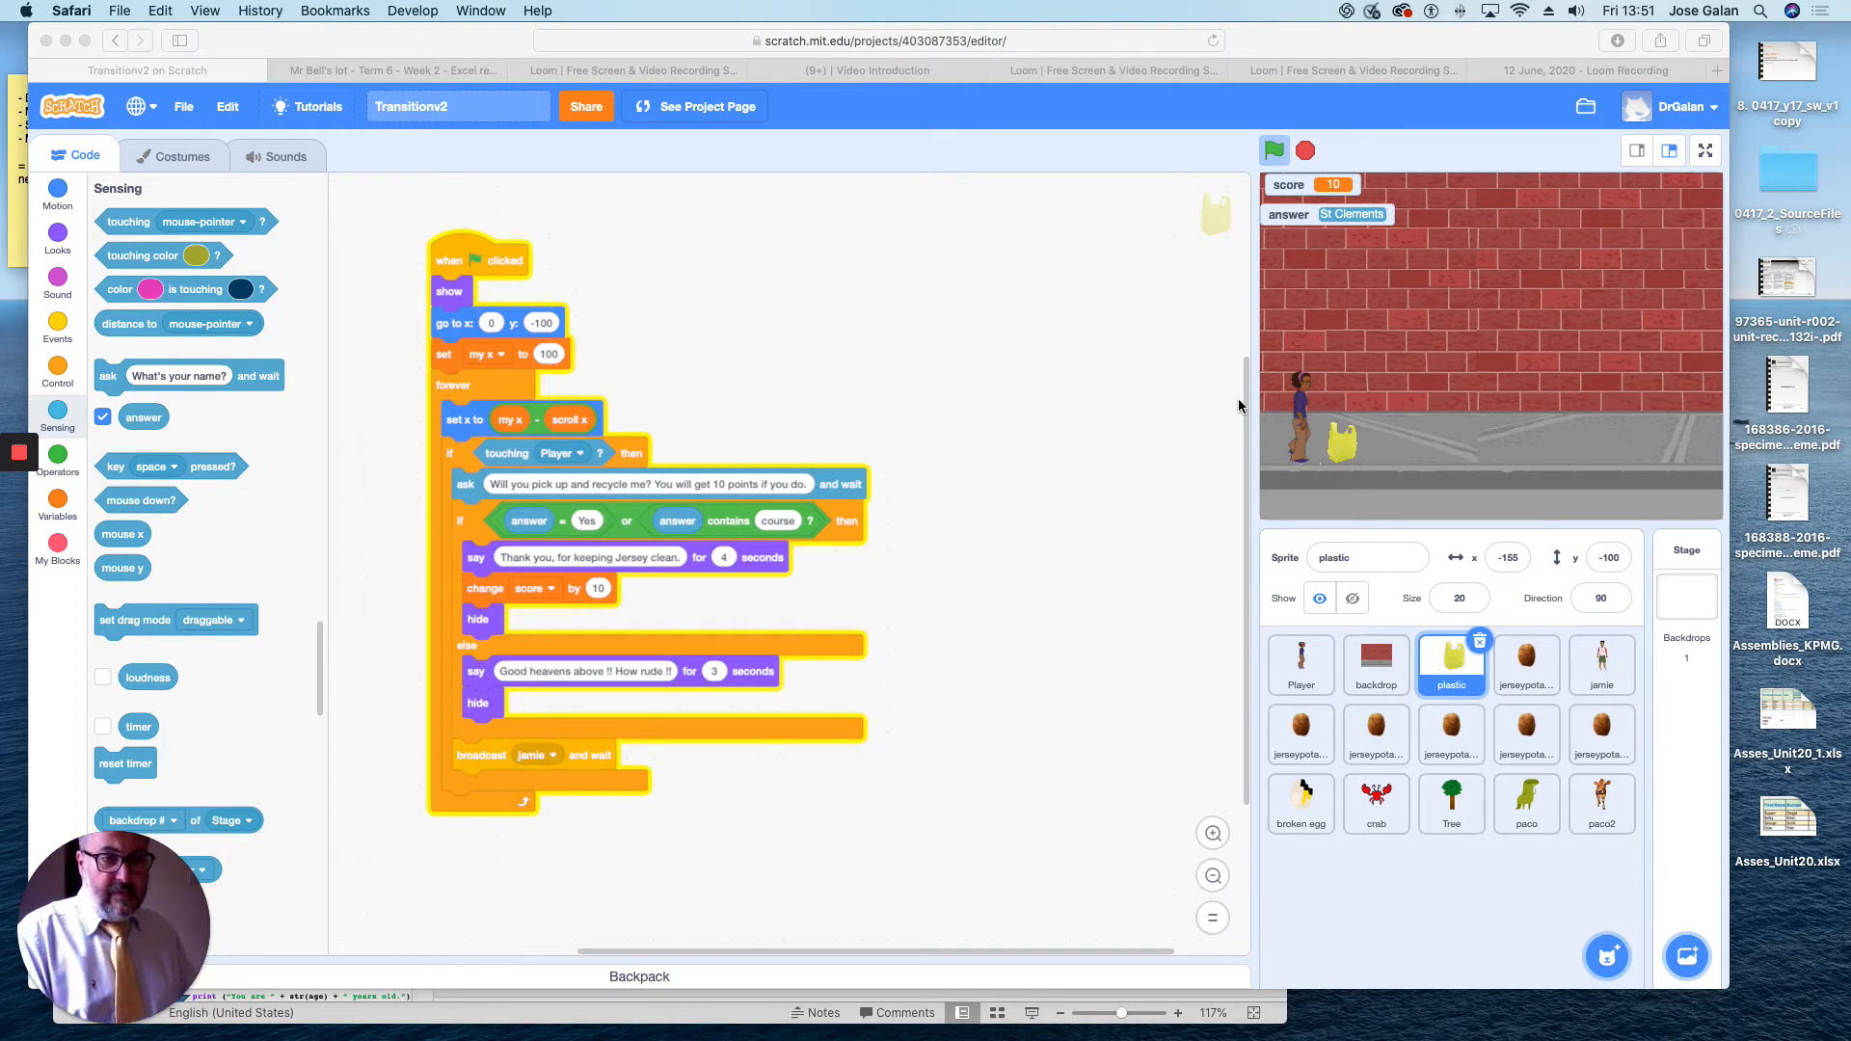
mouse_move(1369, 301)
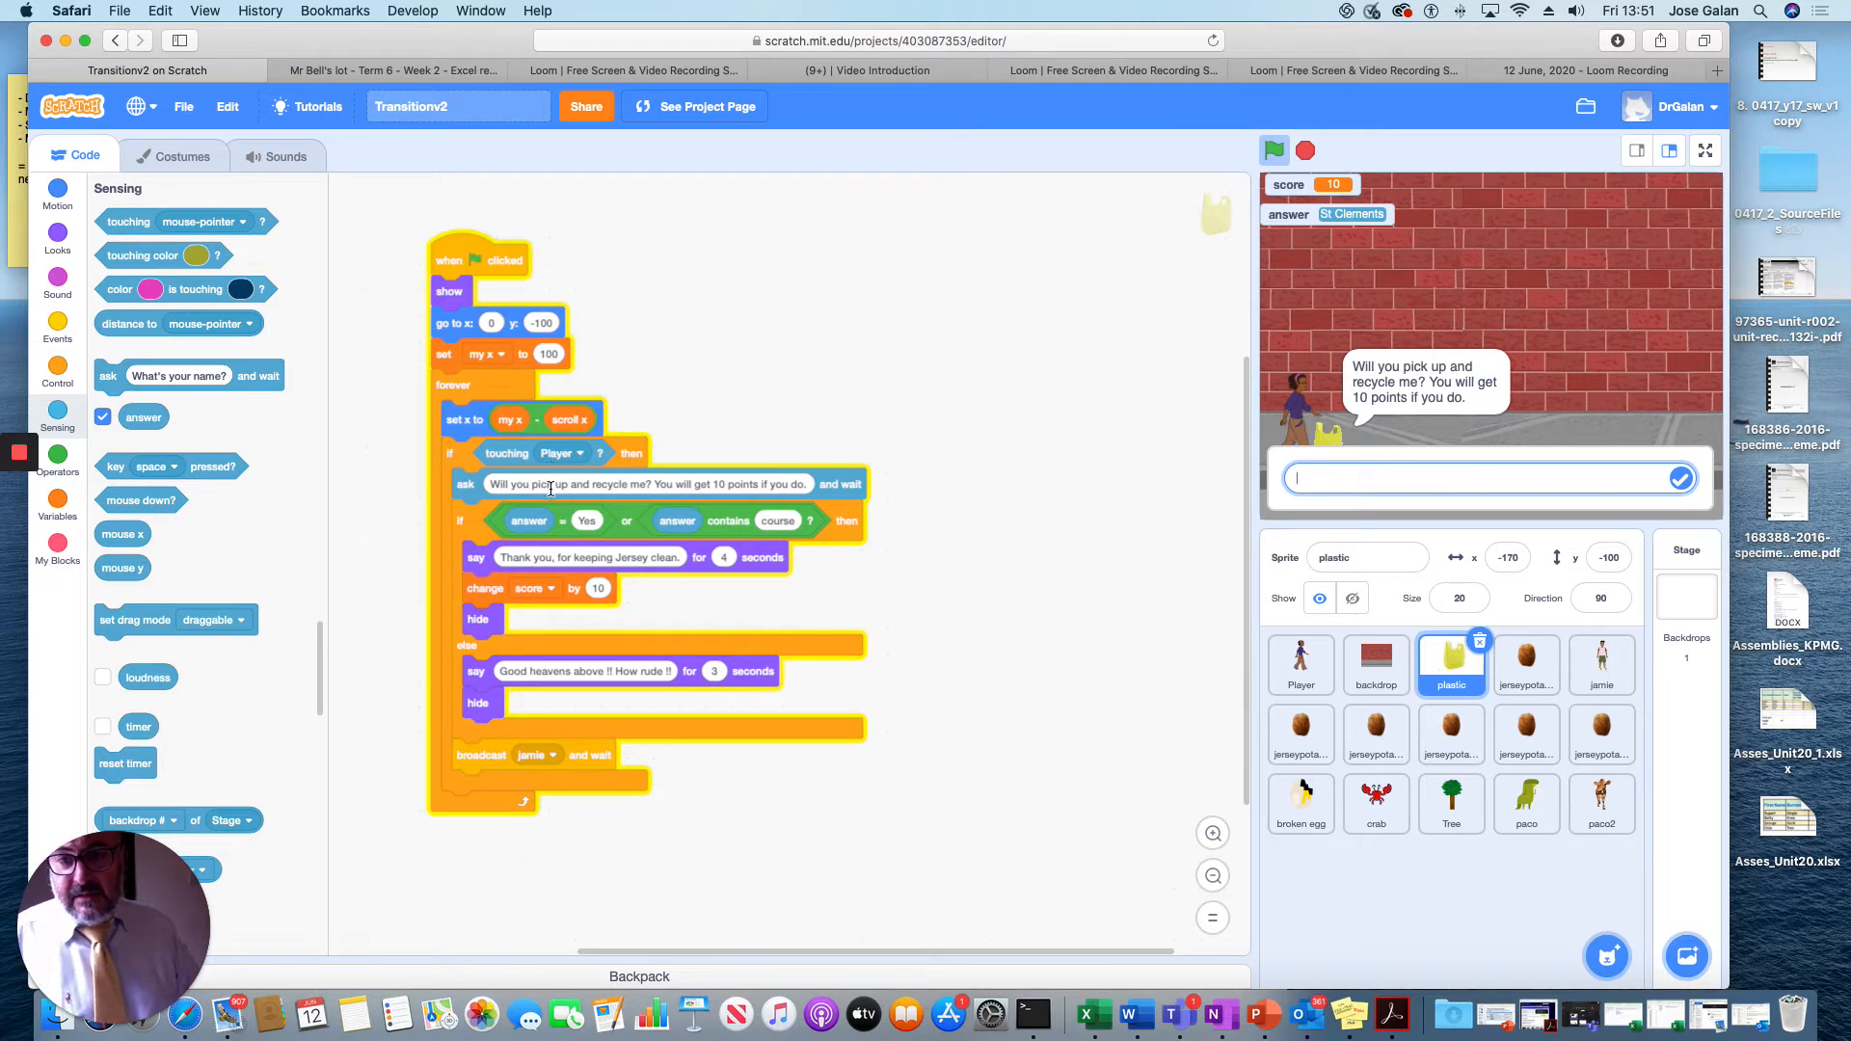
mouse_move(1219, 475)
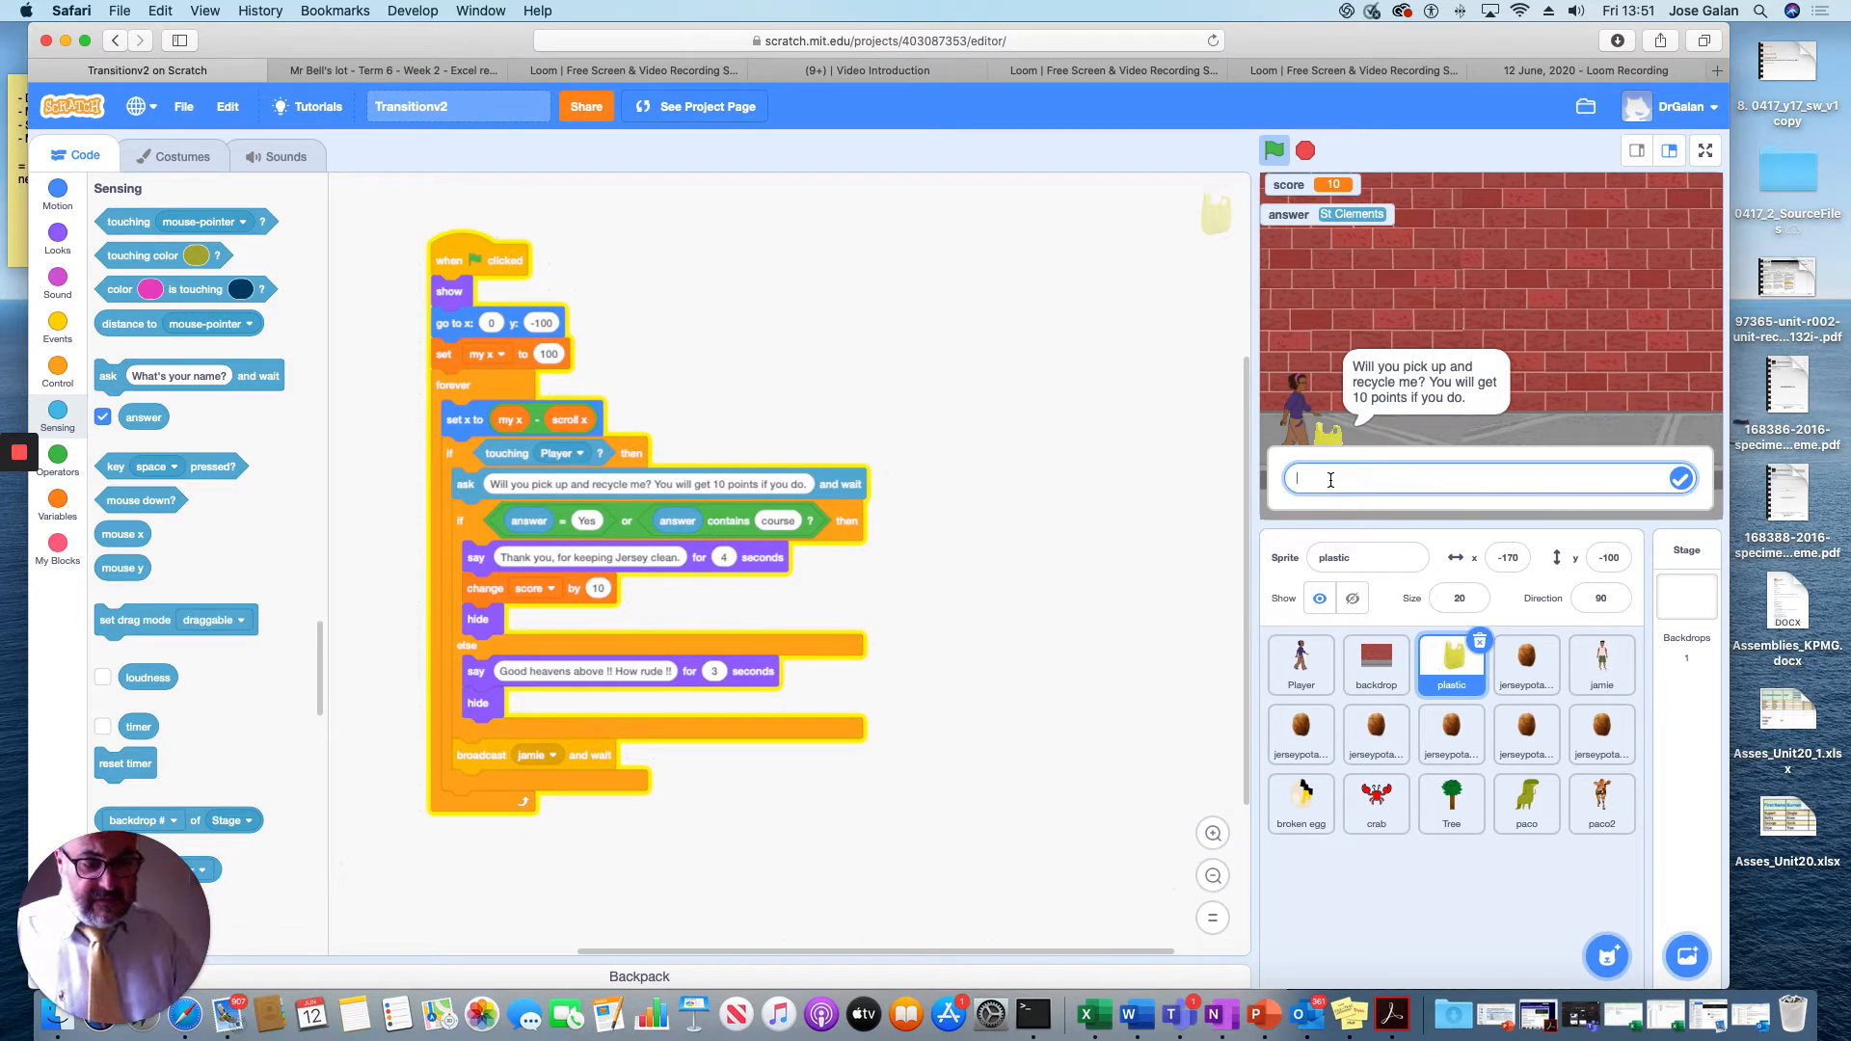
- Answer the bag's recycling question with 'of course' so it vanishes and score reaches 20
text(o)
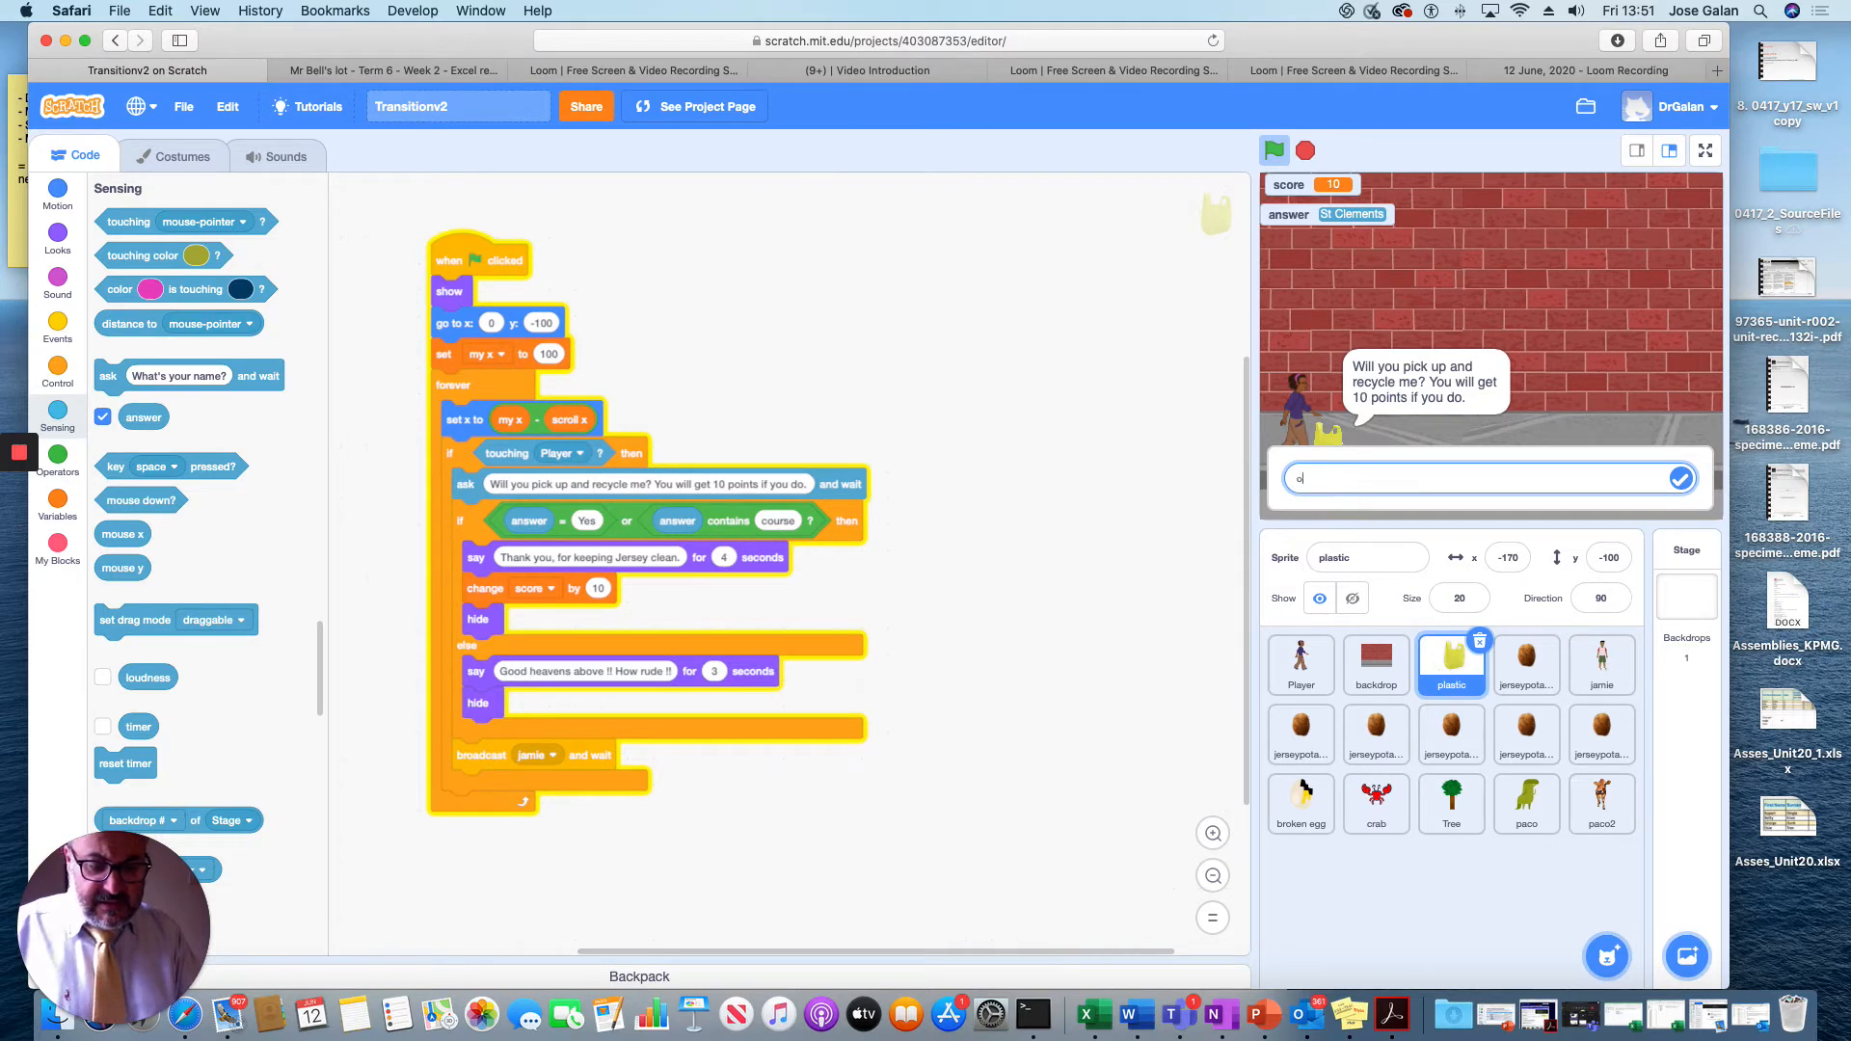
text(f course)
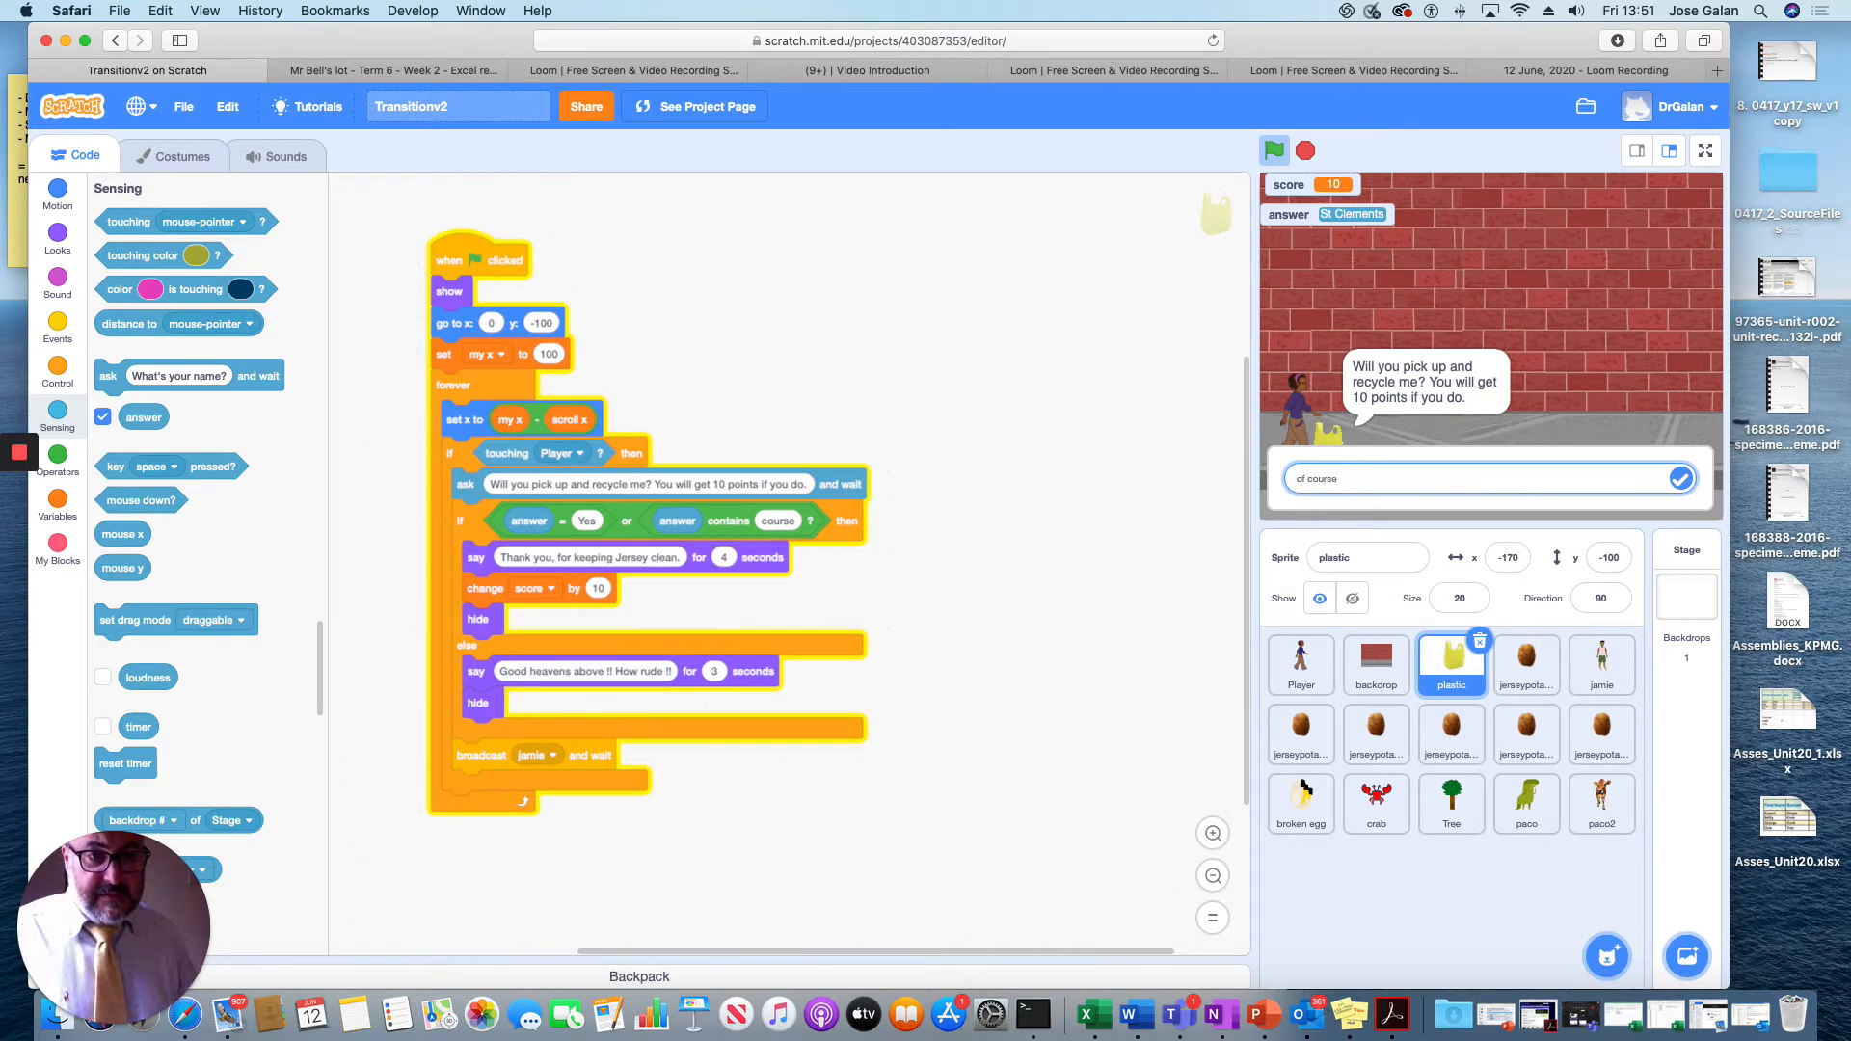
click(1680, 479)
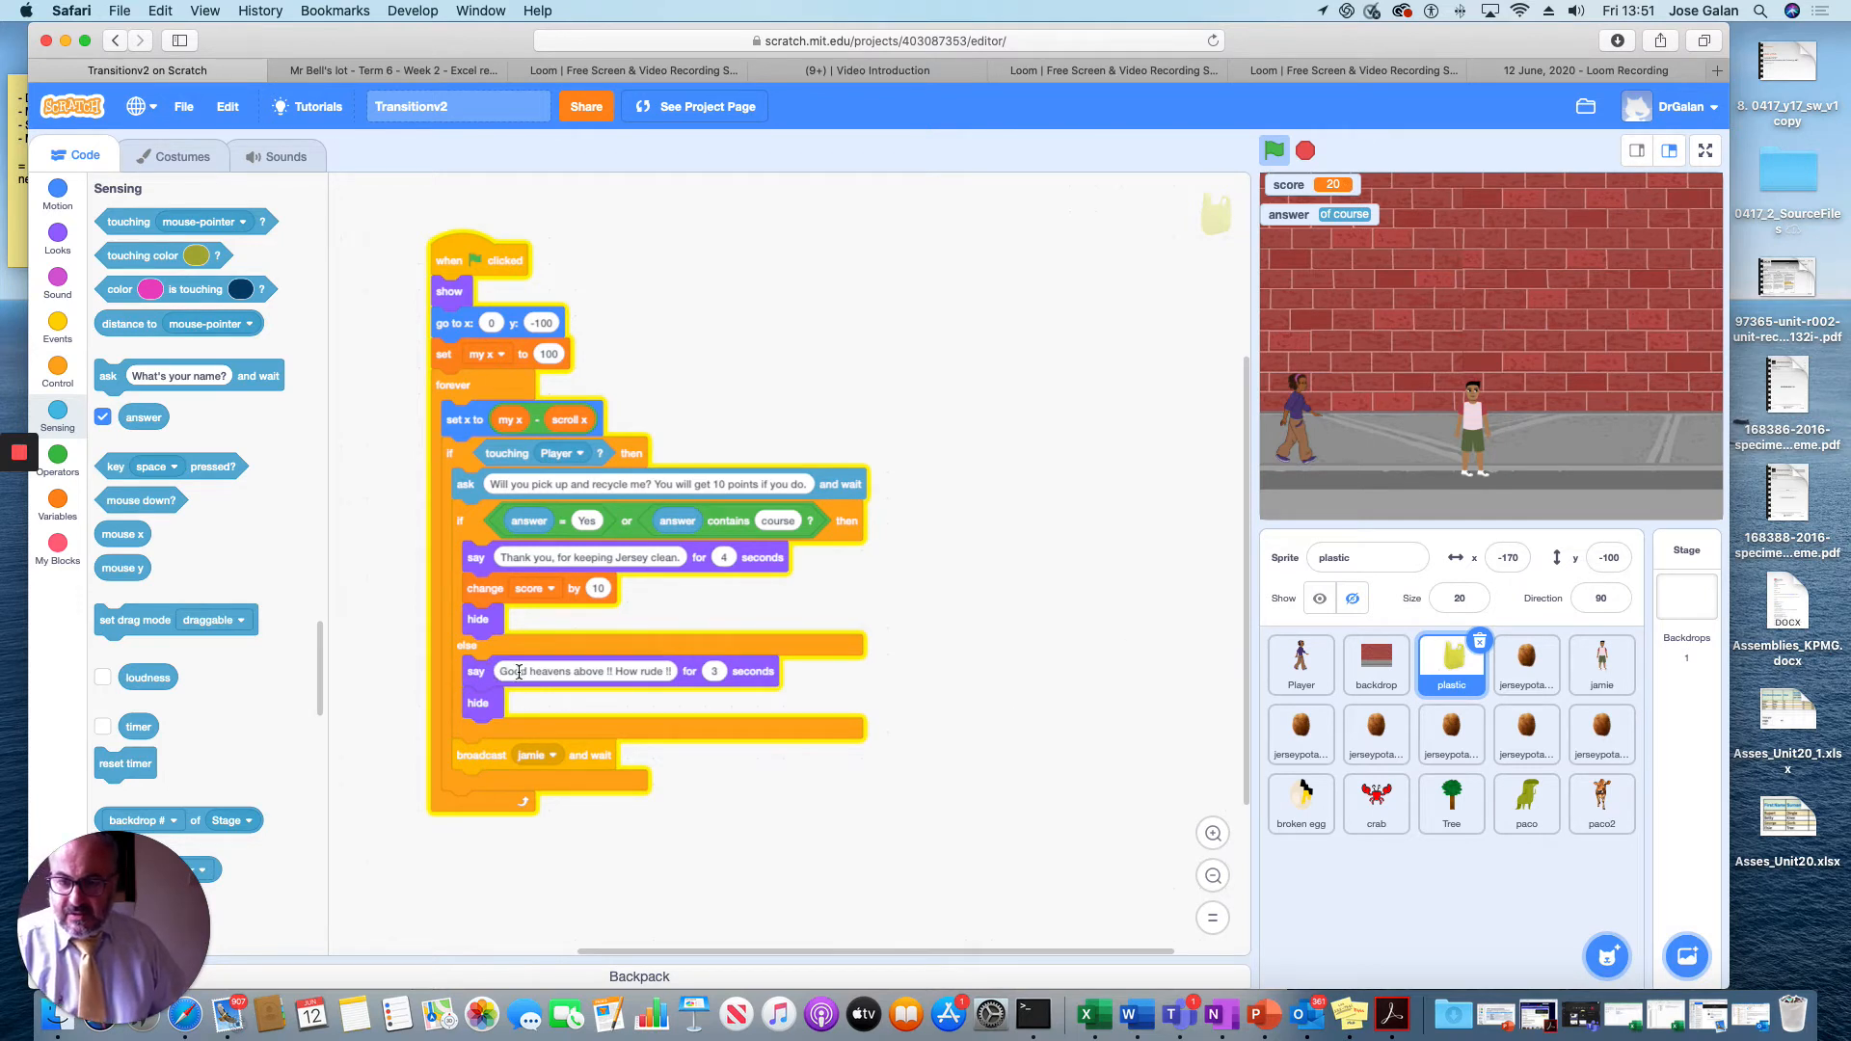
mouse_move(923, 679)
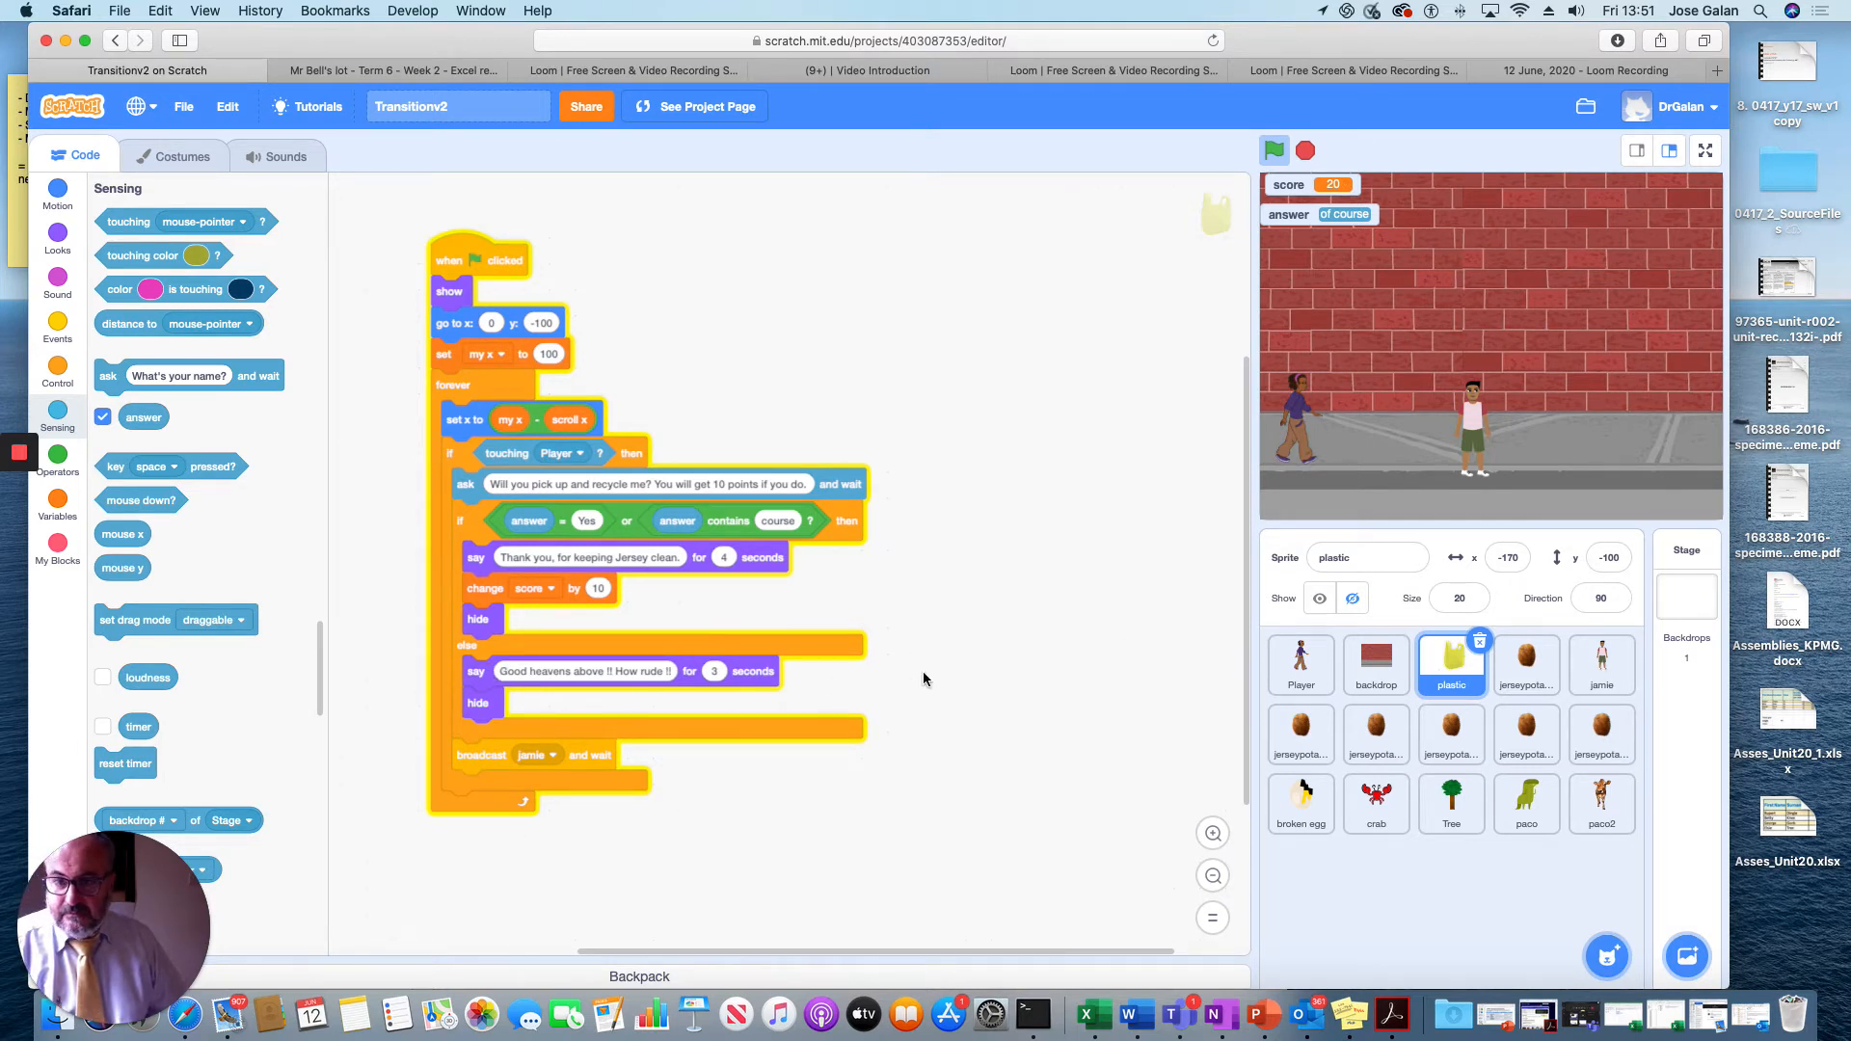
mouse_move(569, 388)
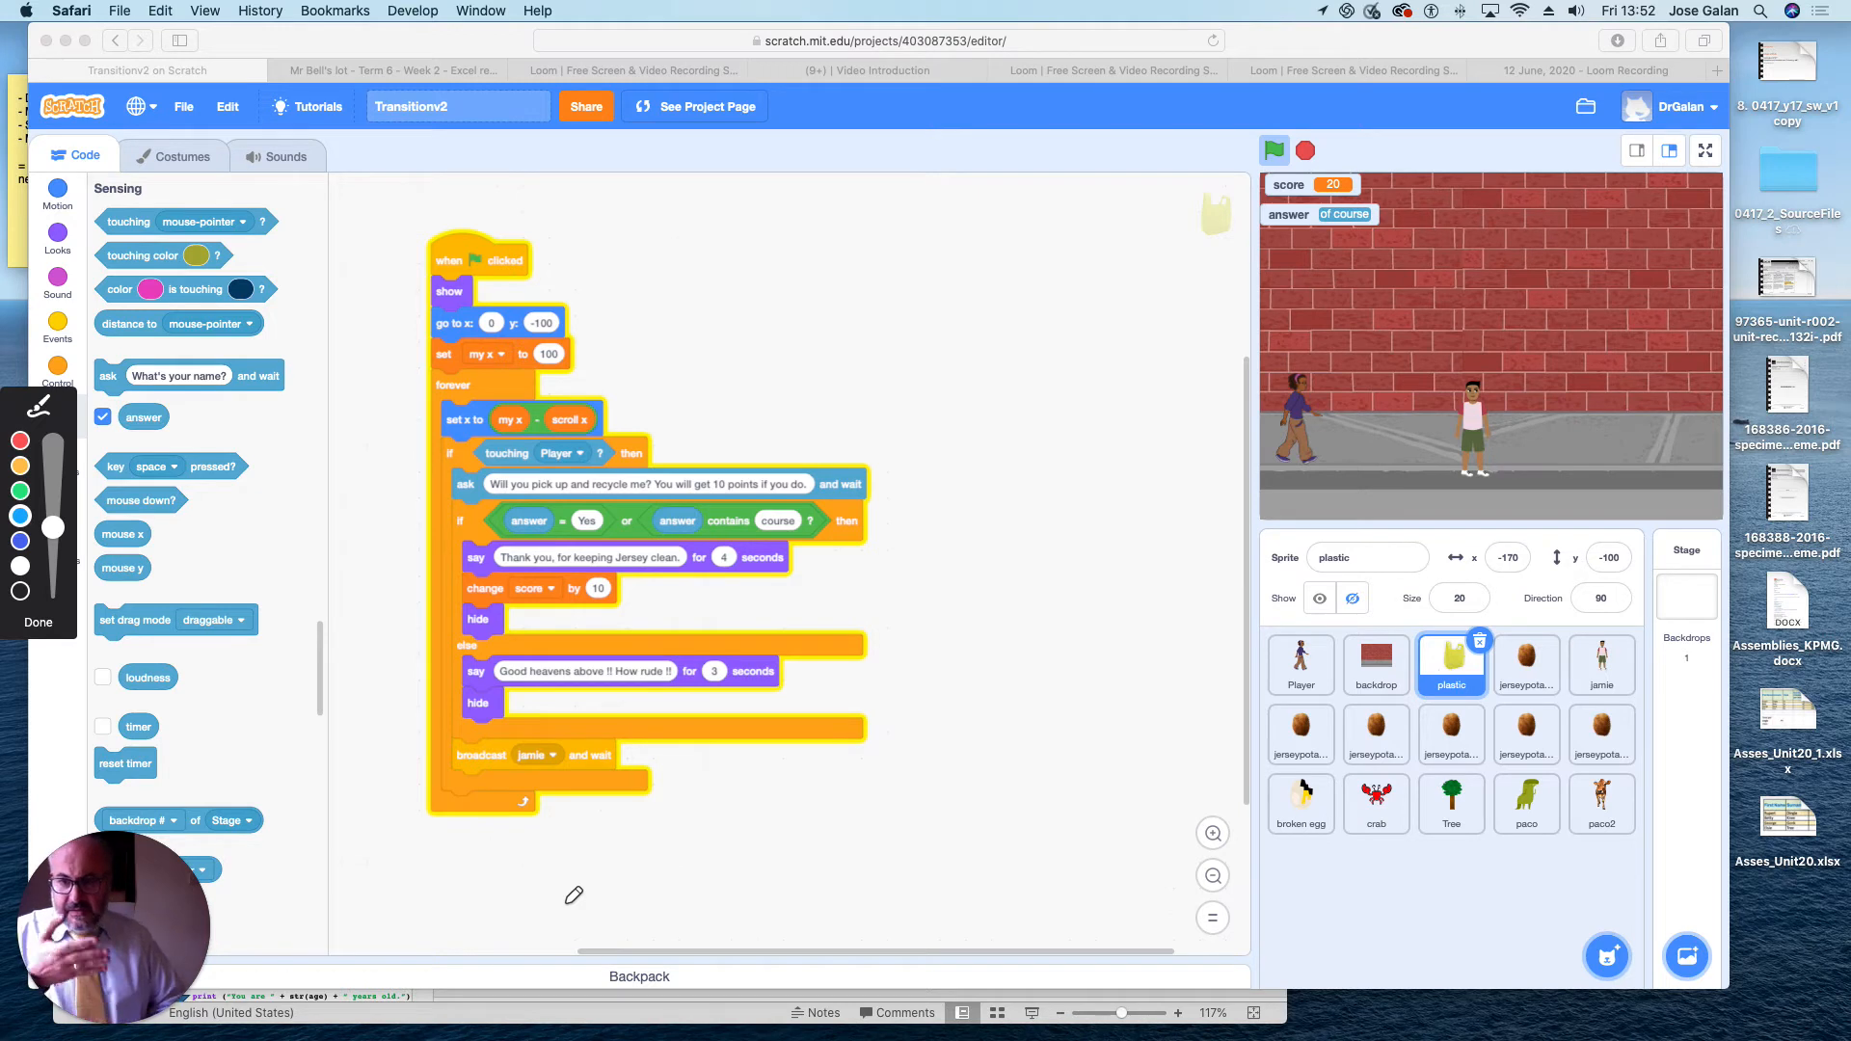
mouse_move(376, 650)
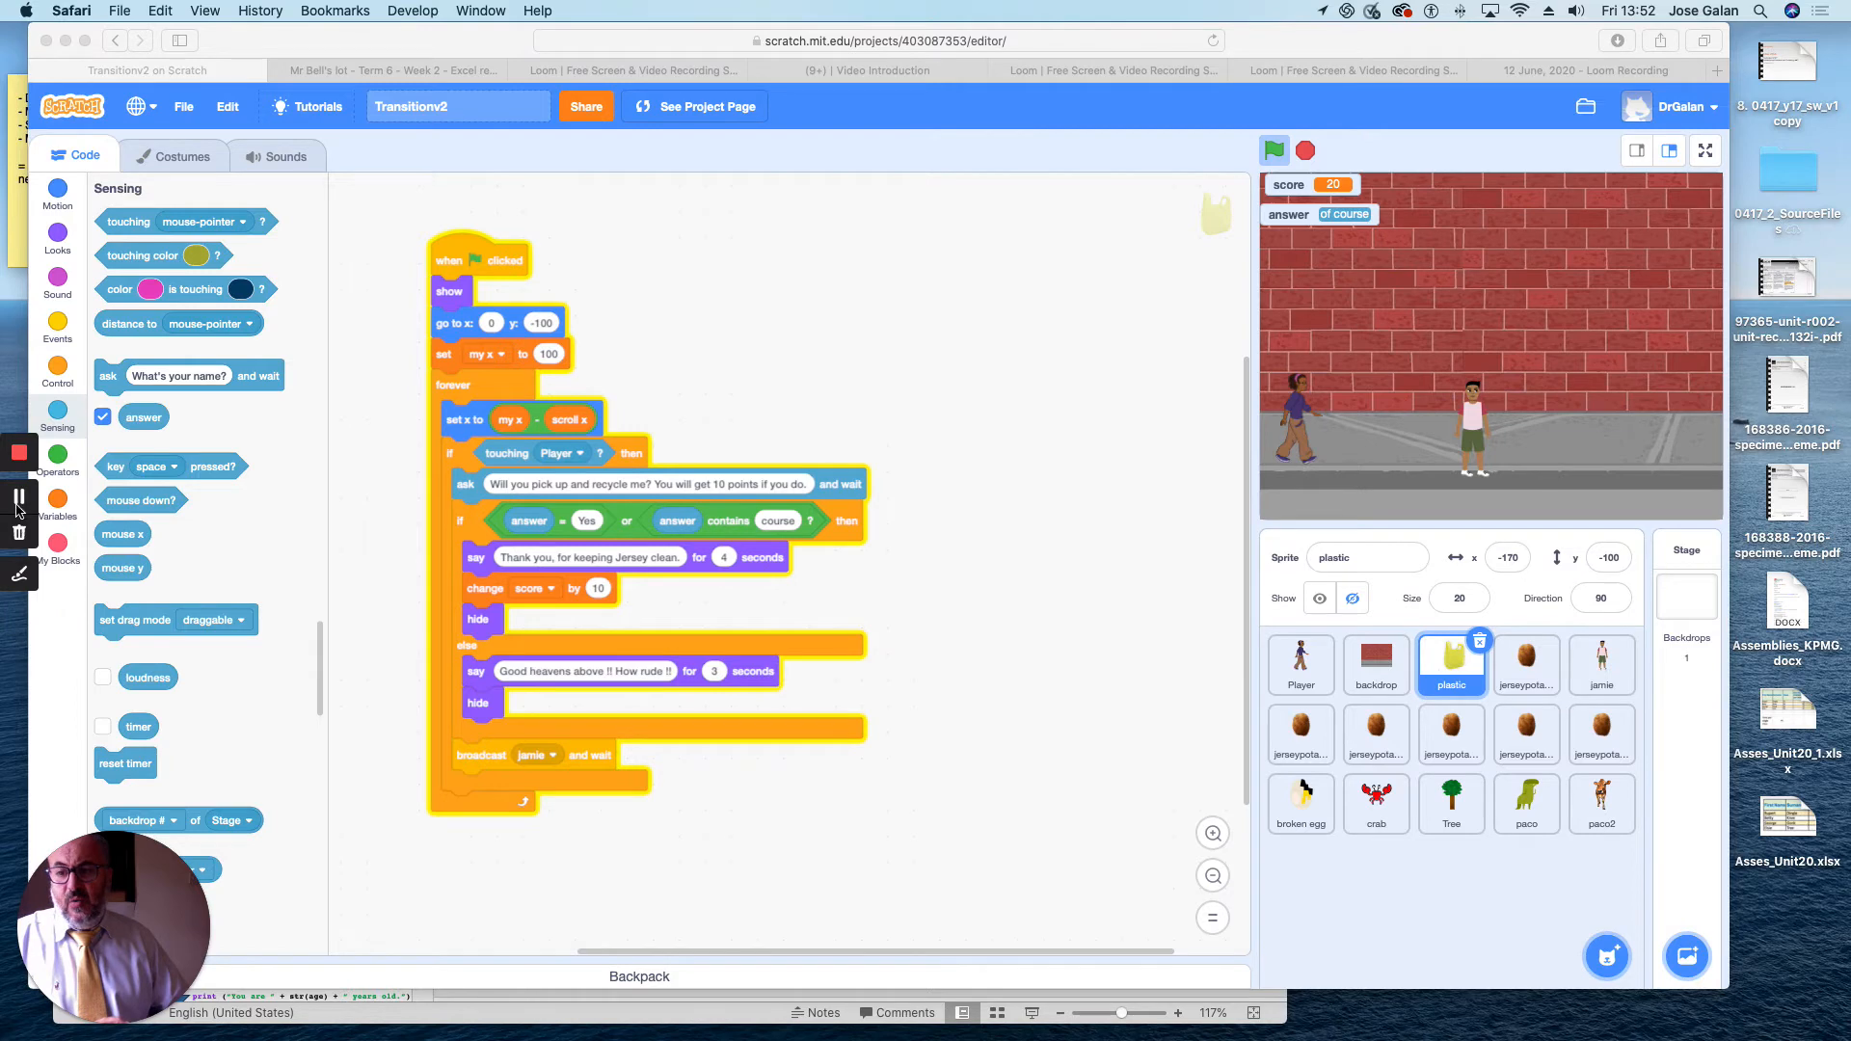
mouse_move(165, 465)
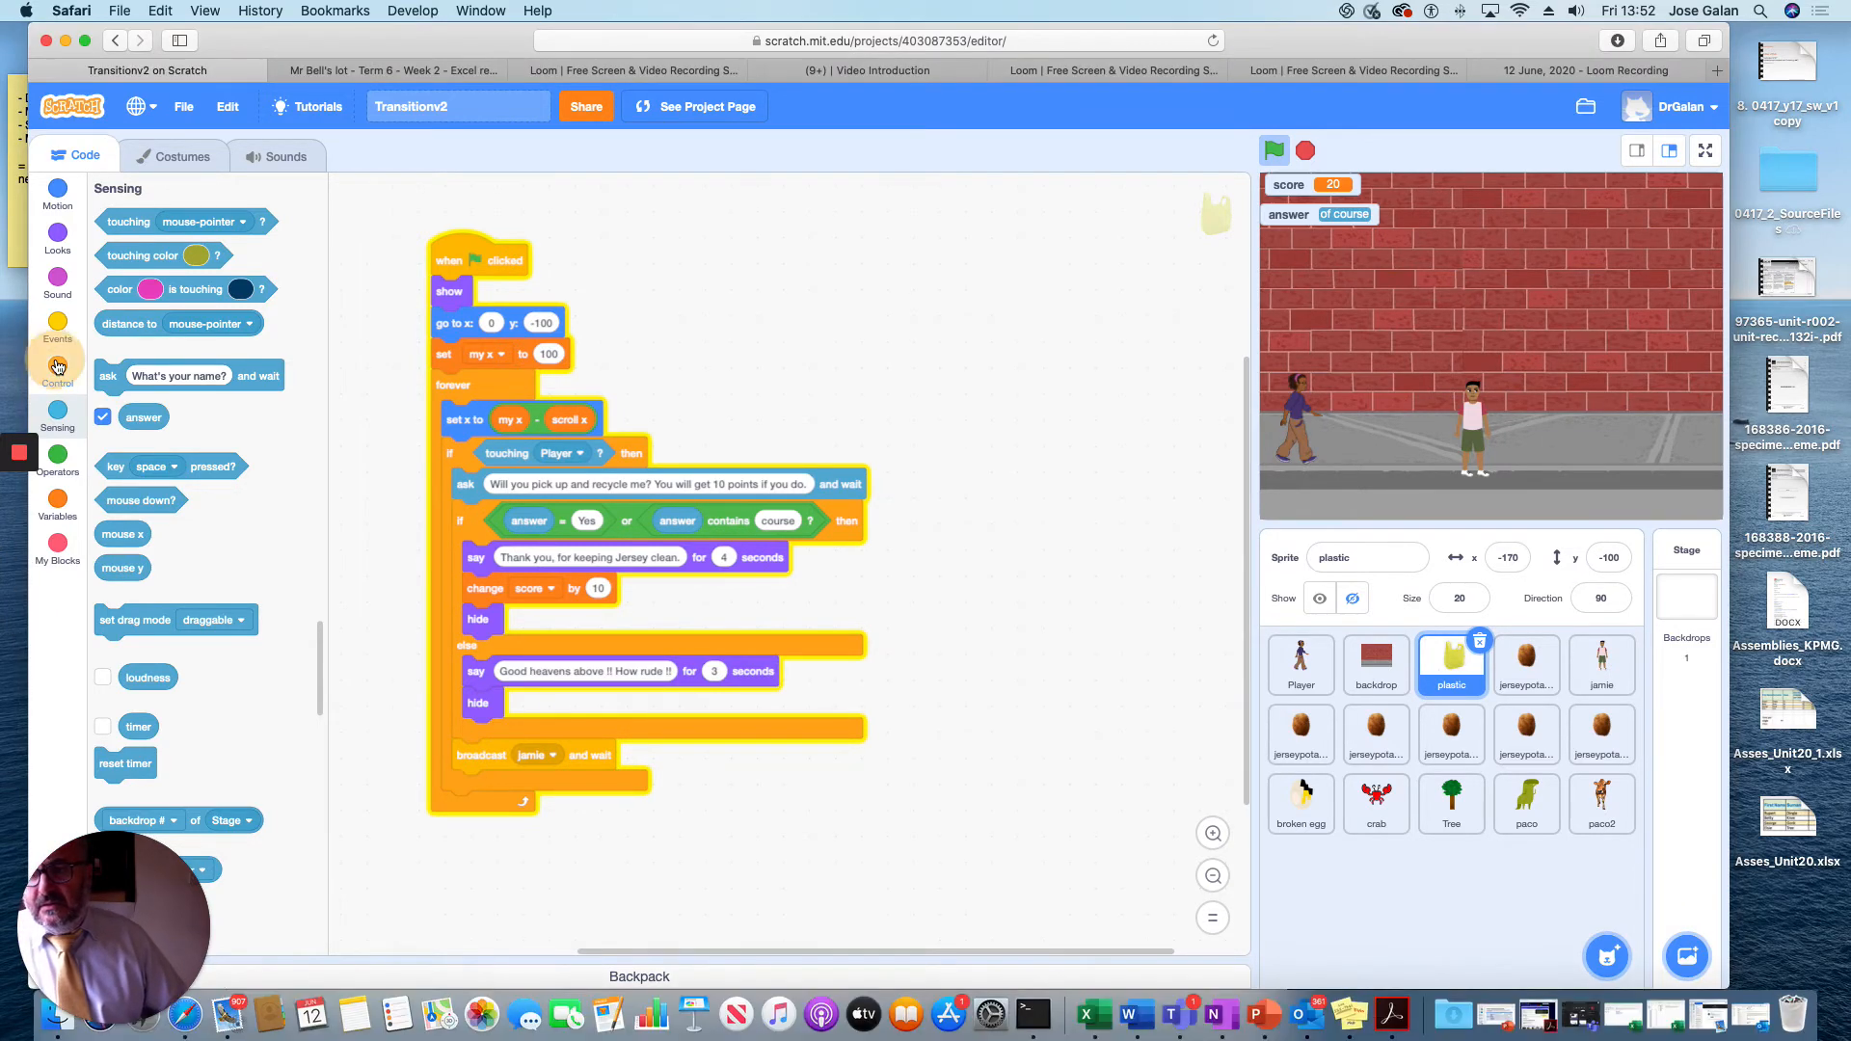
- Show the Control category with loop, condition and wait blocks in the palette
click(55, 371)
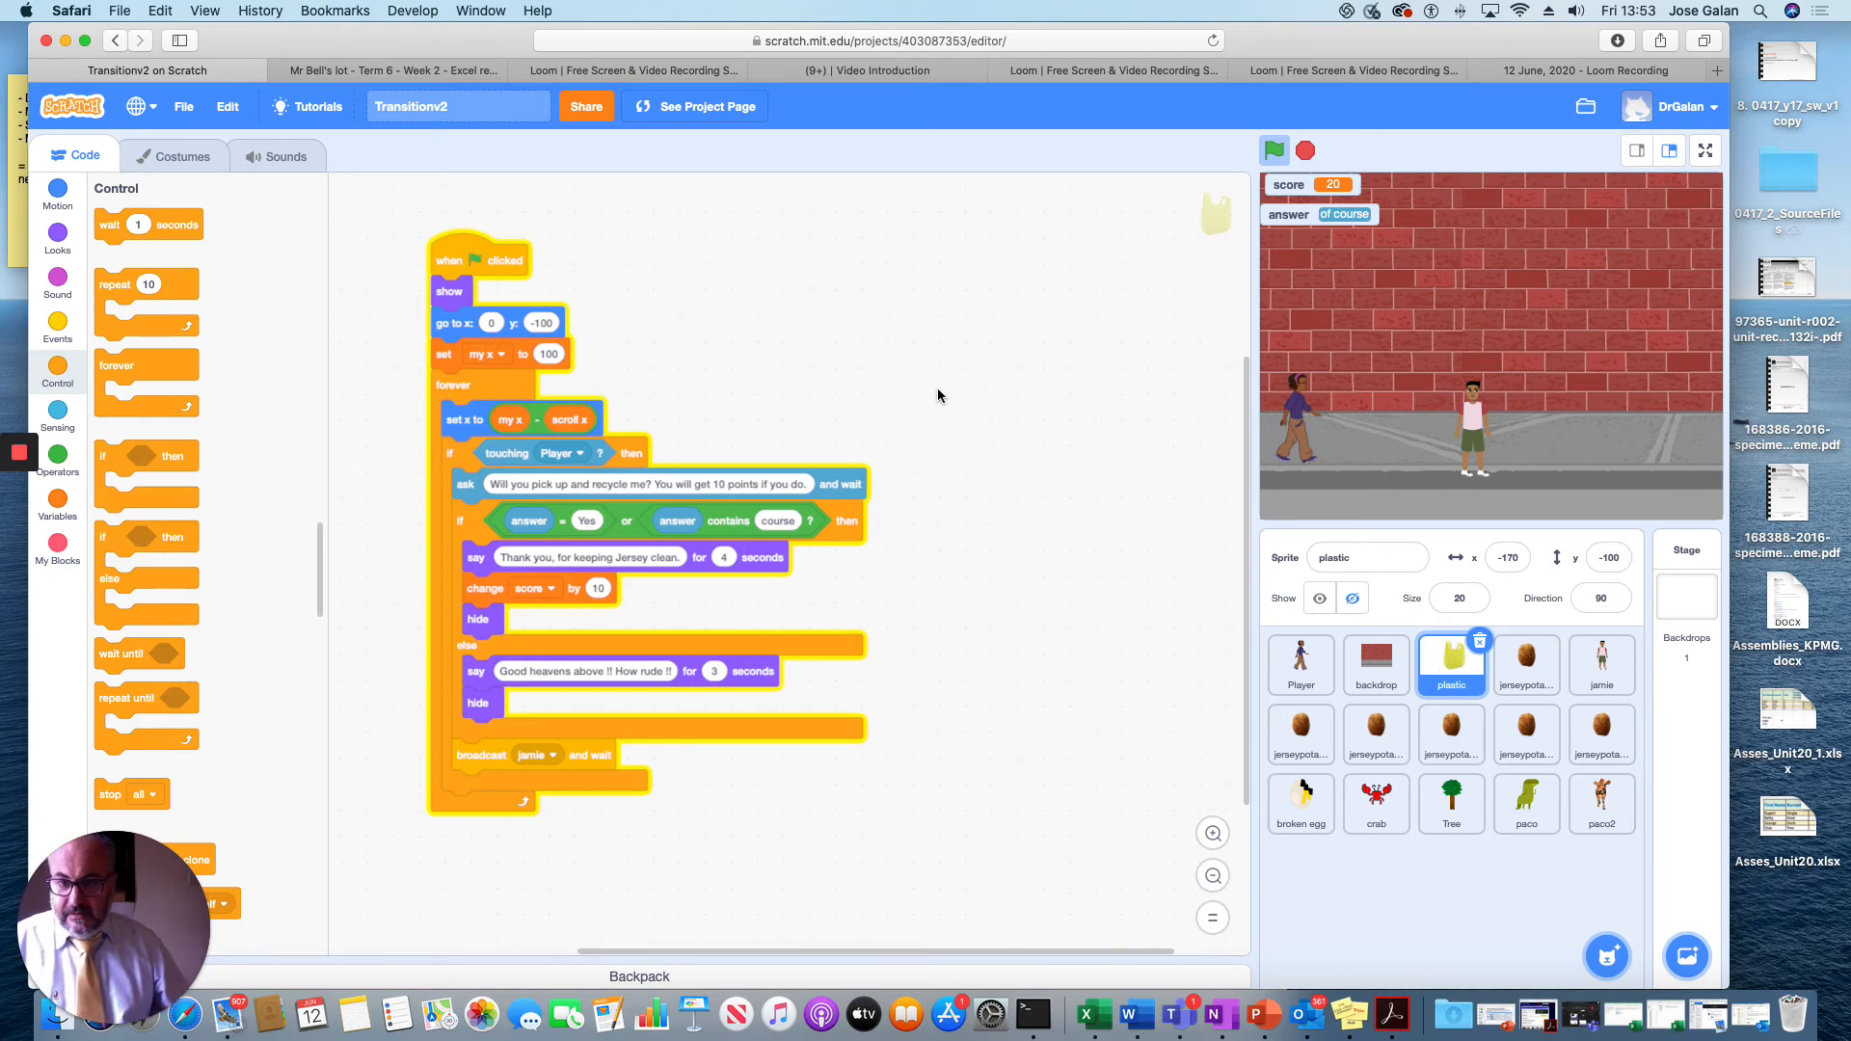
mouse_move(974, 737)
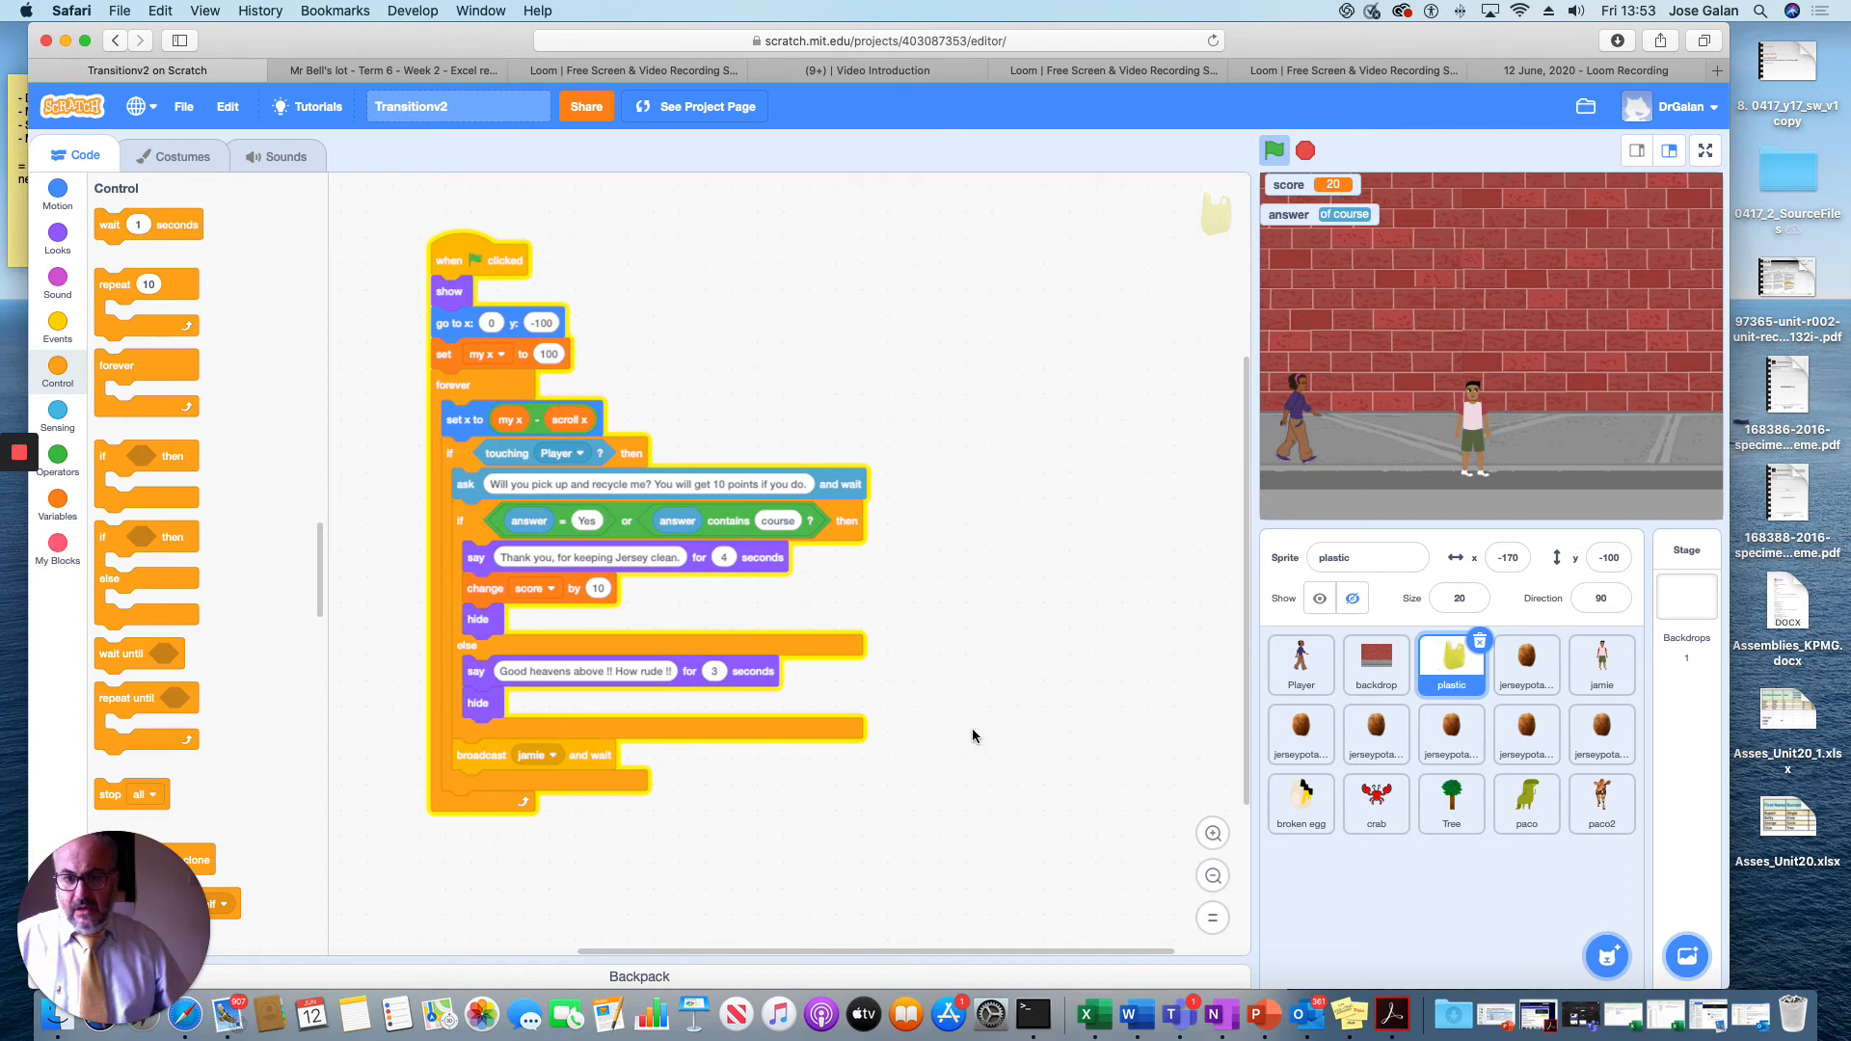
mouse_move(975, 794)
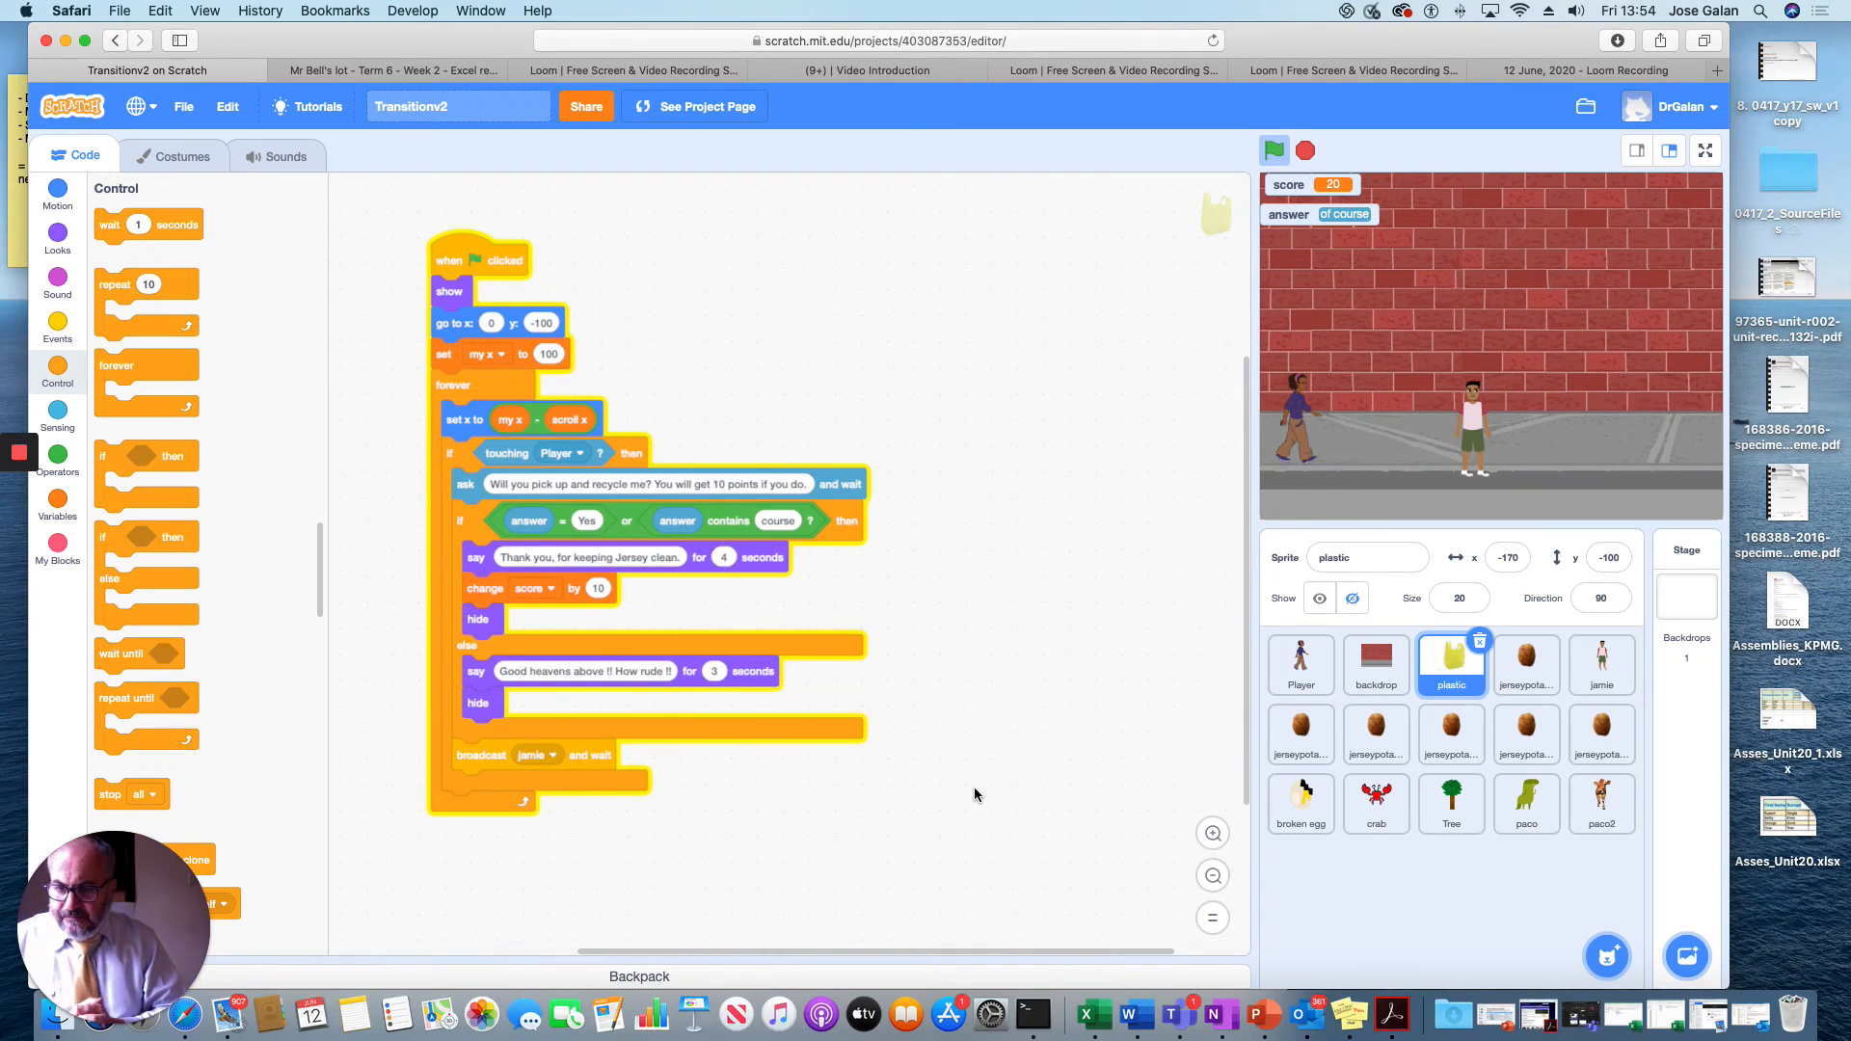
mouse_move(1113, 702)
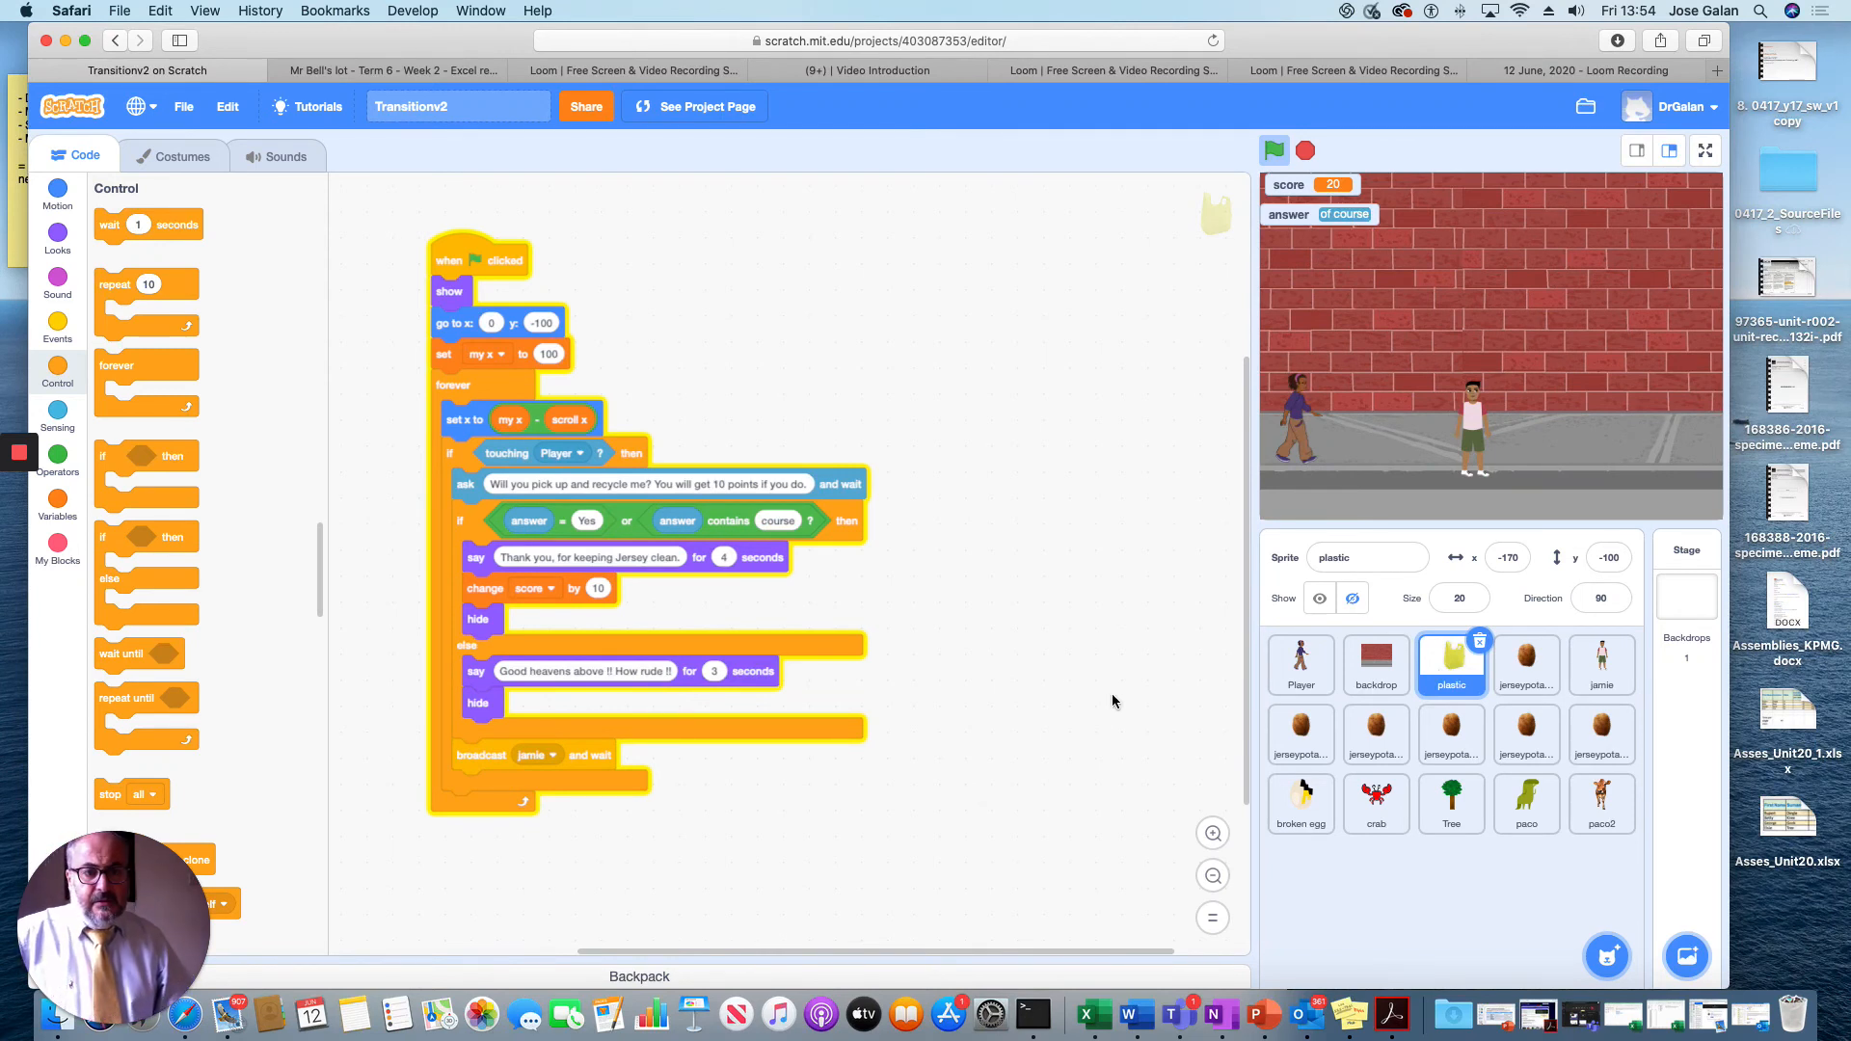
mouse_move(879, 445)
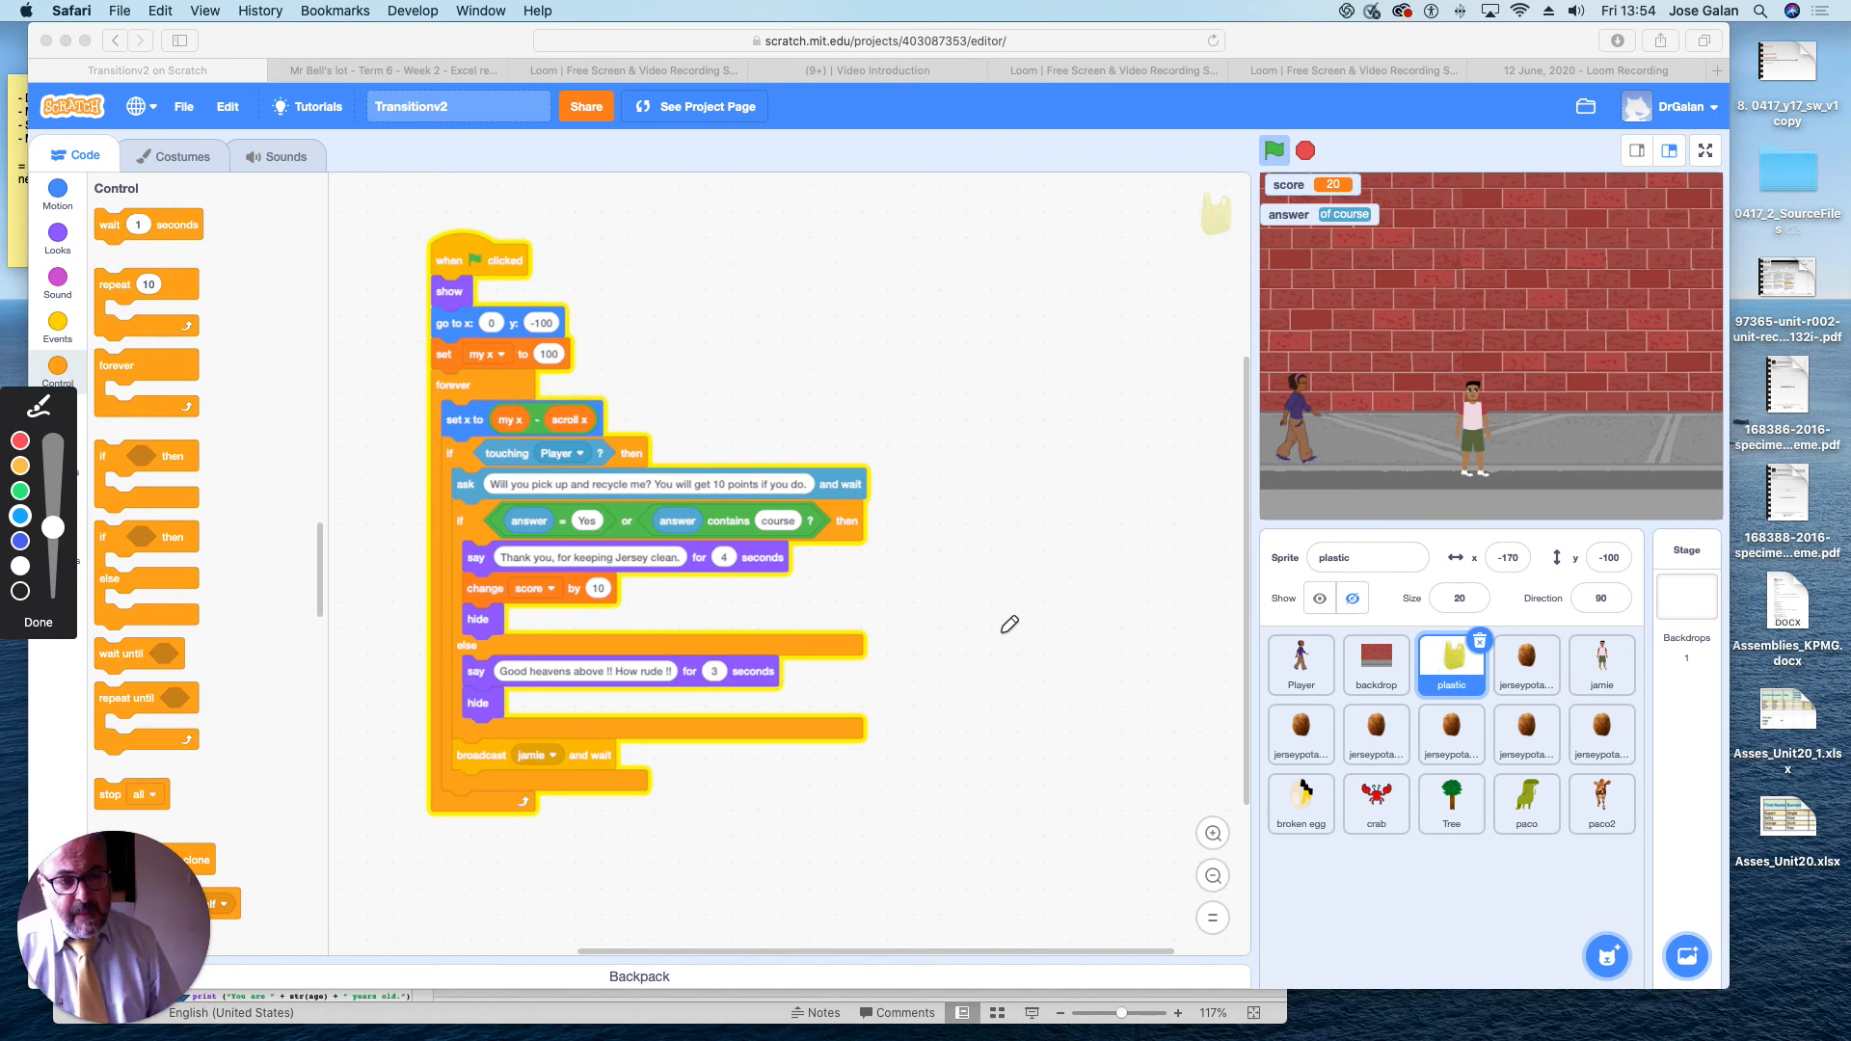
mouse_move(501, 719)
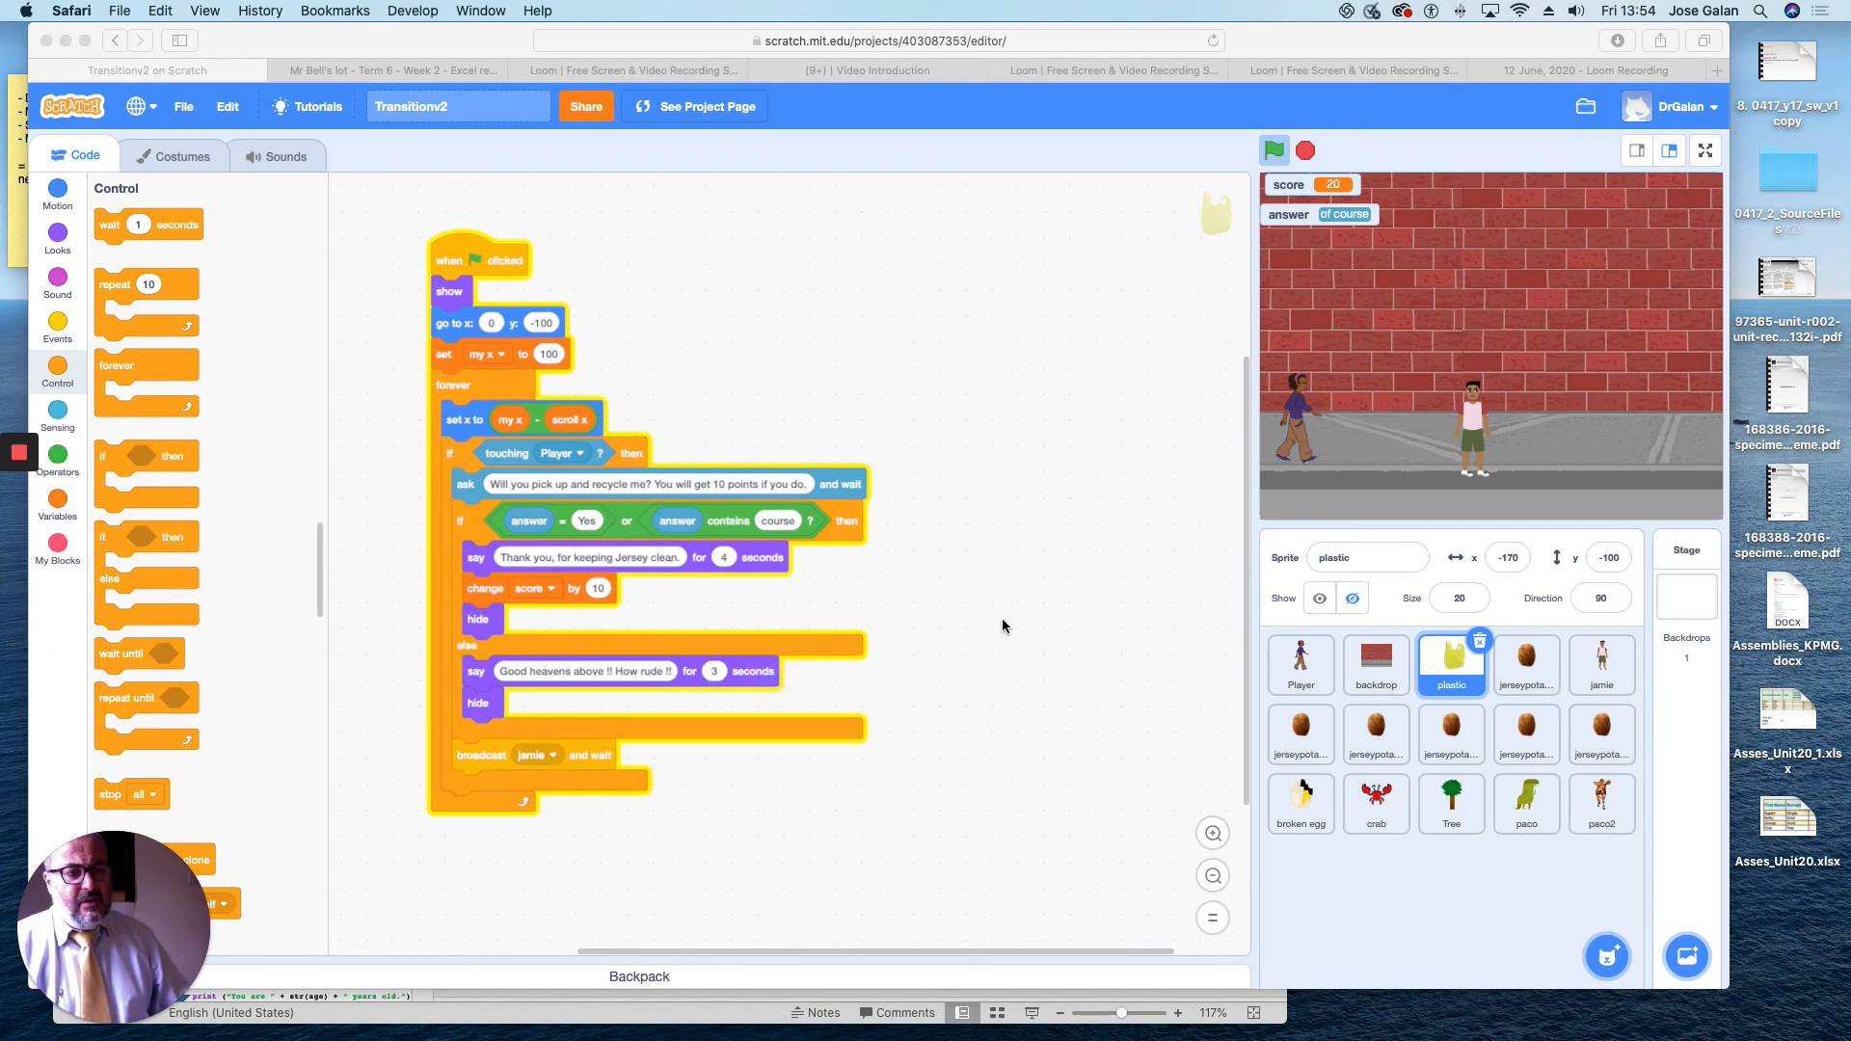
mouse_move(1207, 768)
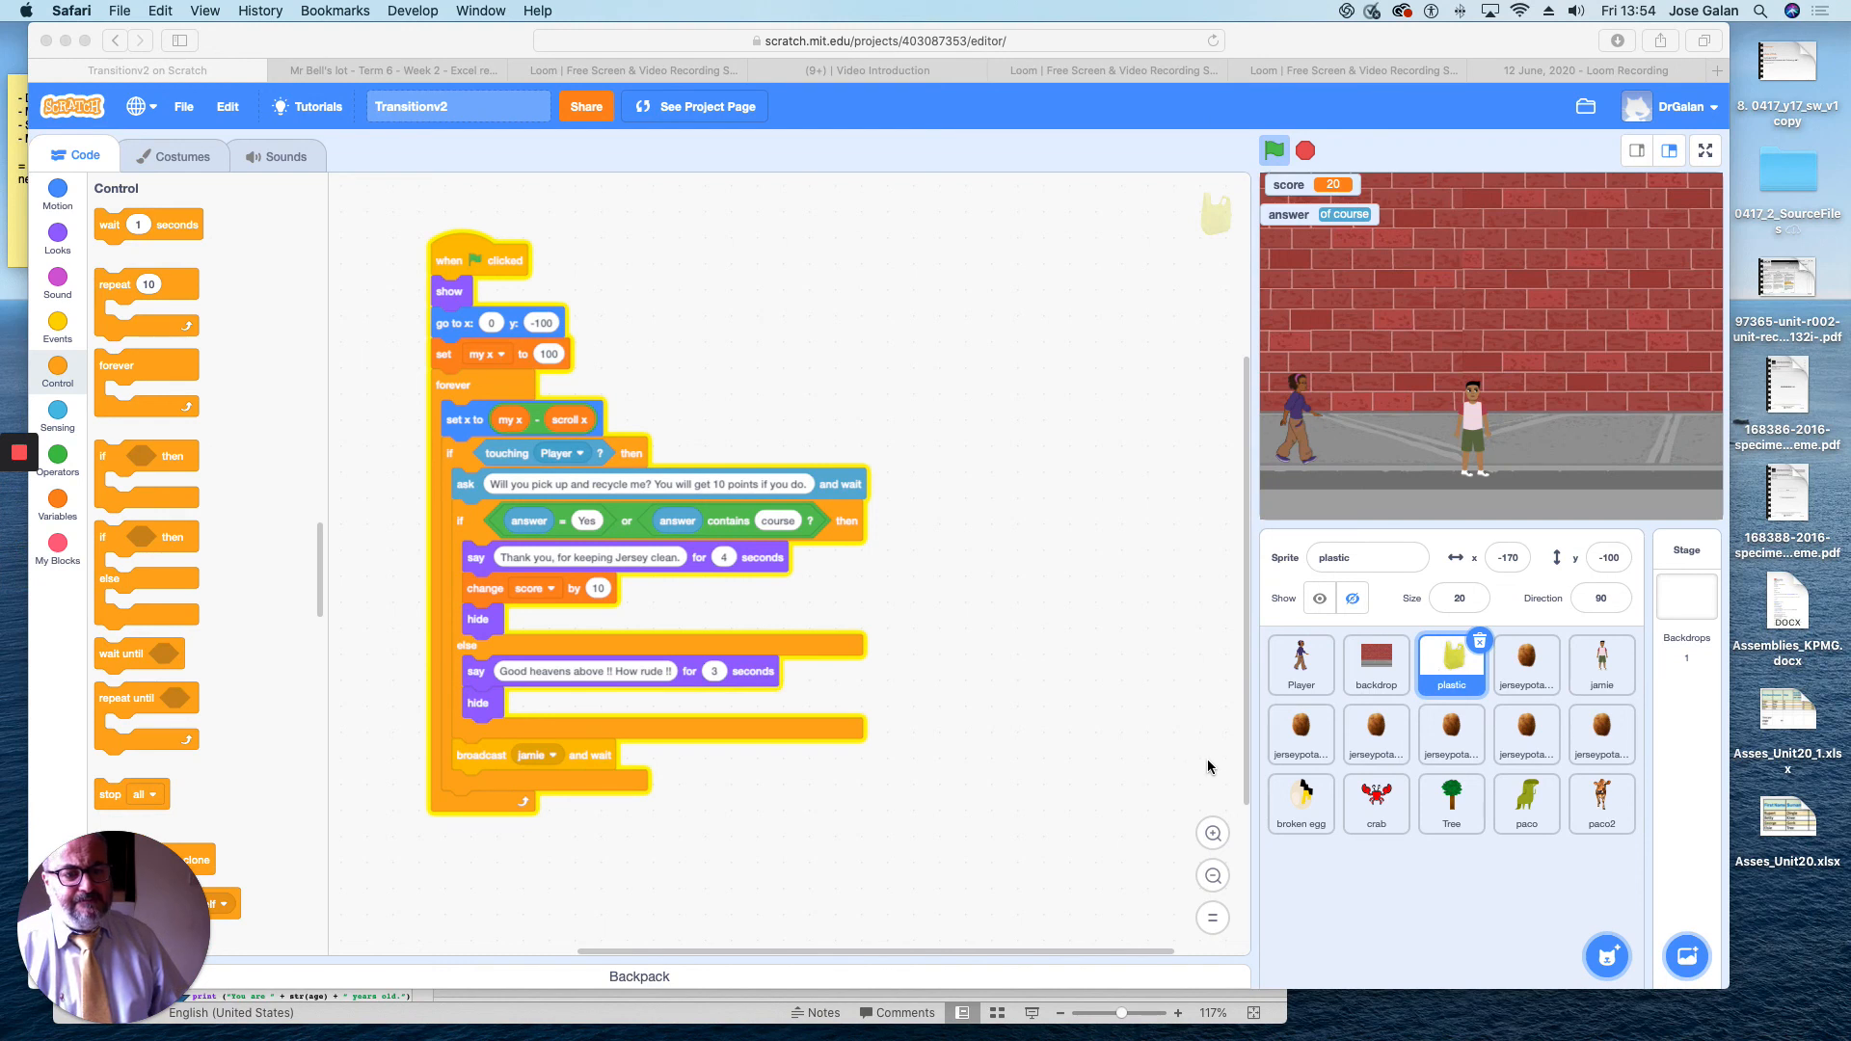